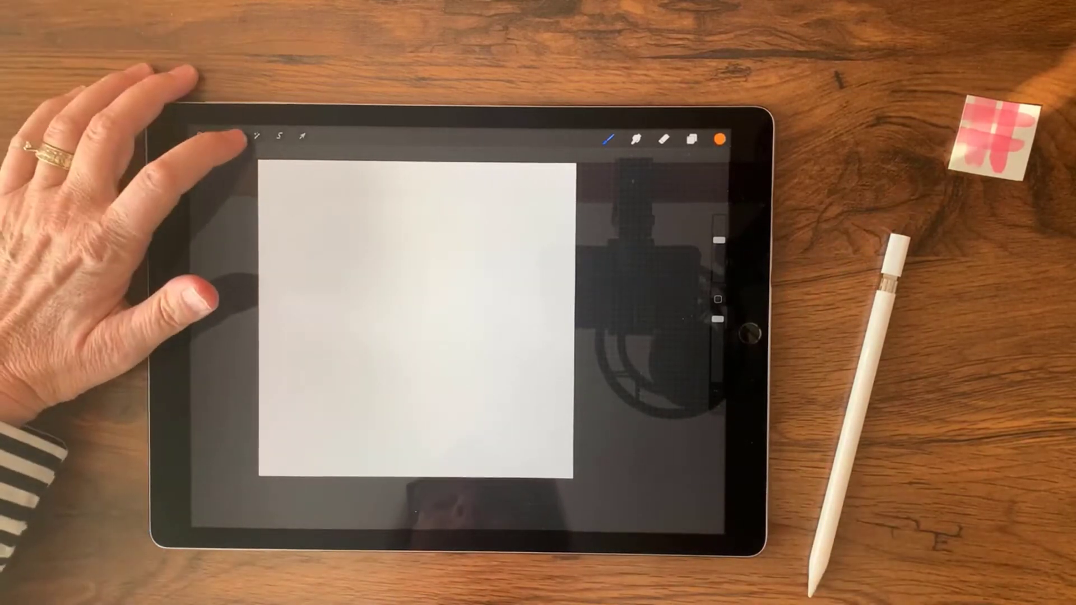
- Switch on the Drawing Guide under Canvas actions and open Edit Drawing Guide
{"action": "left_click", "coordinate": [234, 136]}
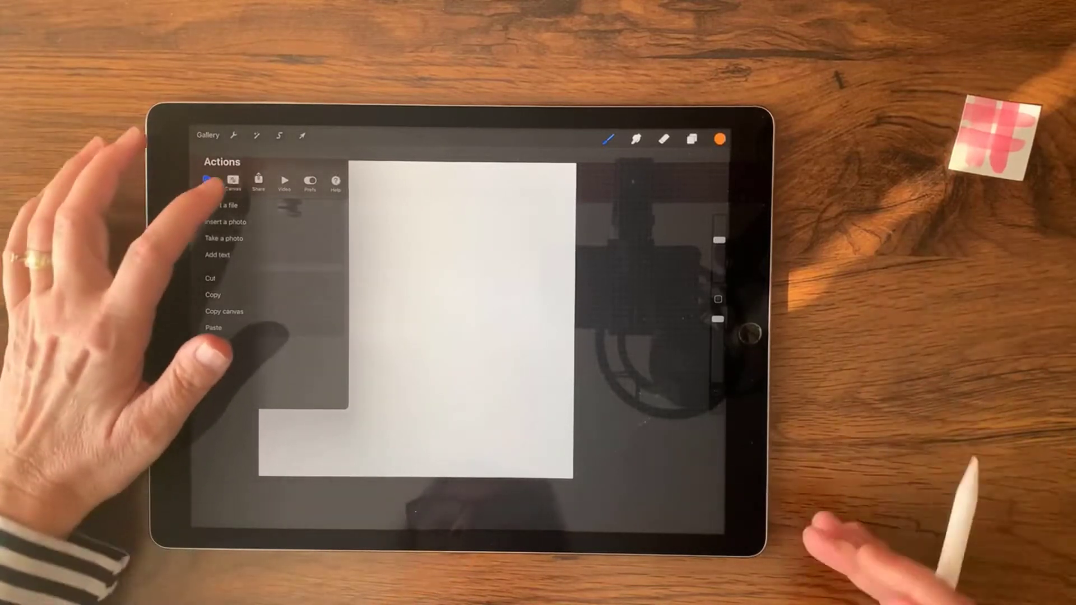
{"action": "left_click", "coordinate": [233, 181]}
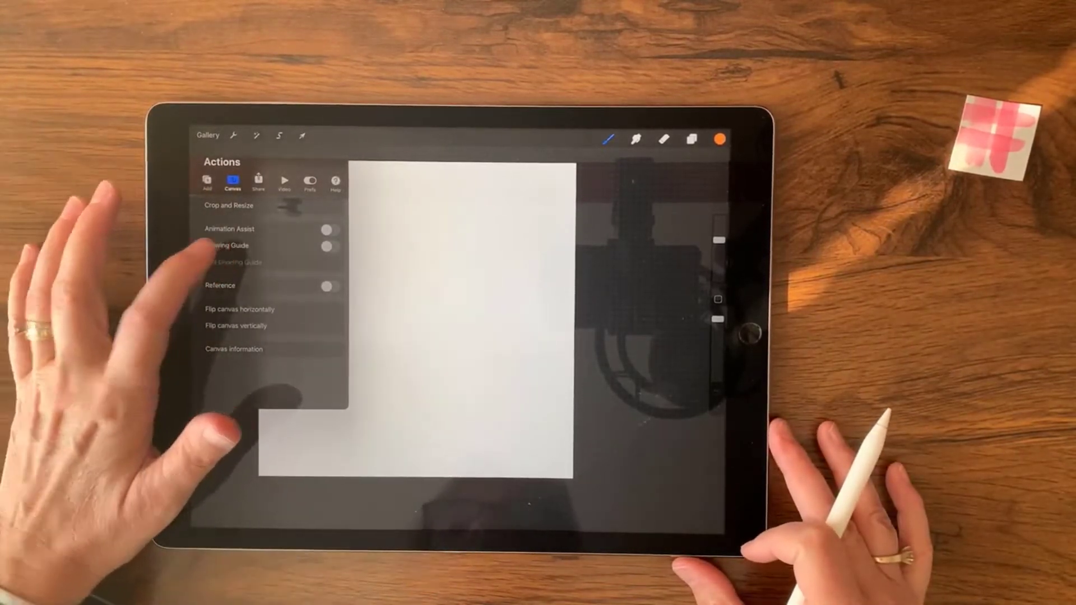
{"action": "left_click", "coordinate": [328, 245]}
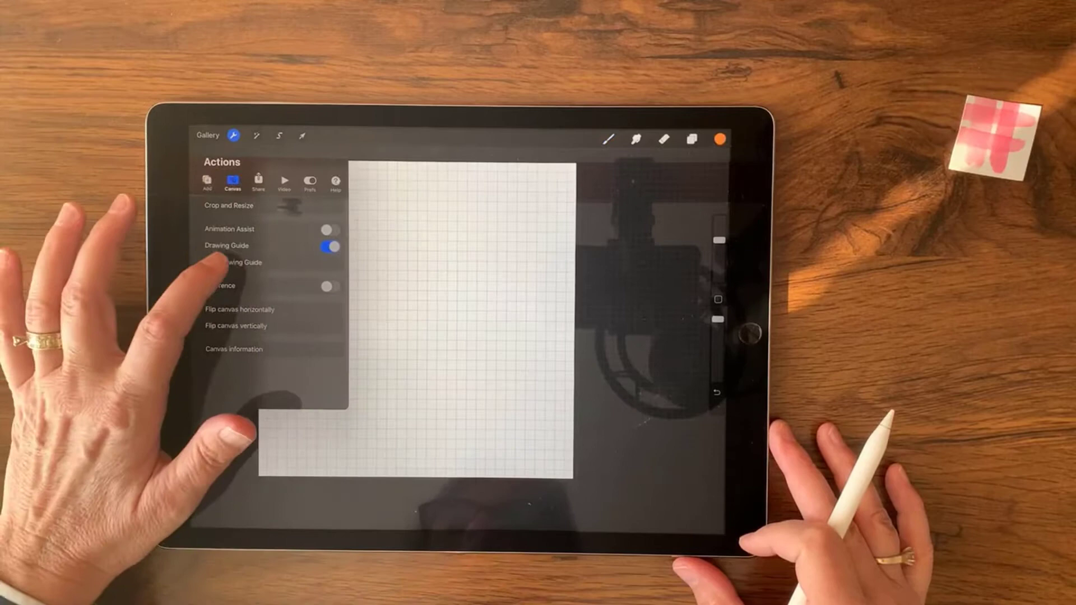
{"action": "left_click", "coordinate": [233, 262]}
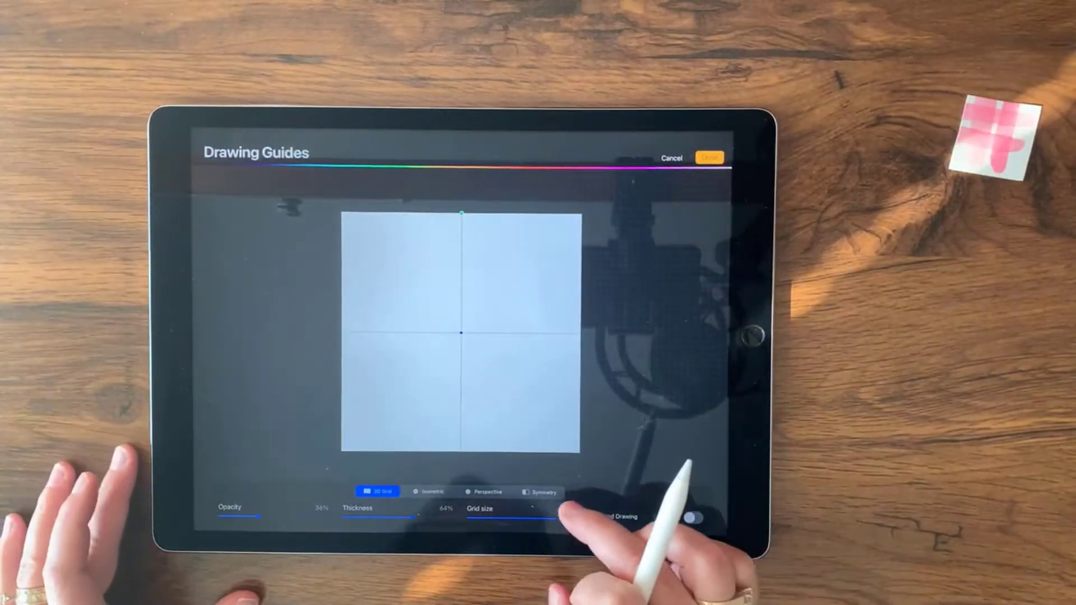
- Set a 2D grid of 600 px squares with 99% opacity and thickness, and confirm
{"action": "left_click", "coordinate": [530, 512]}
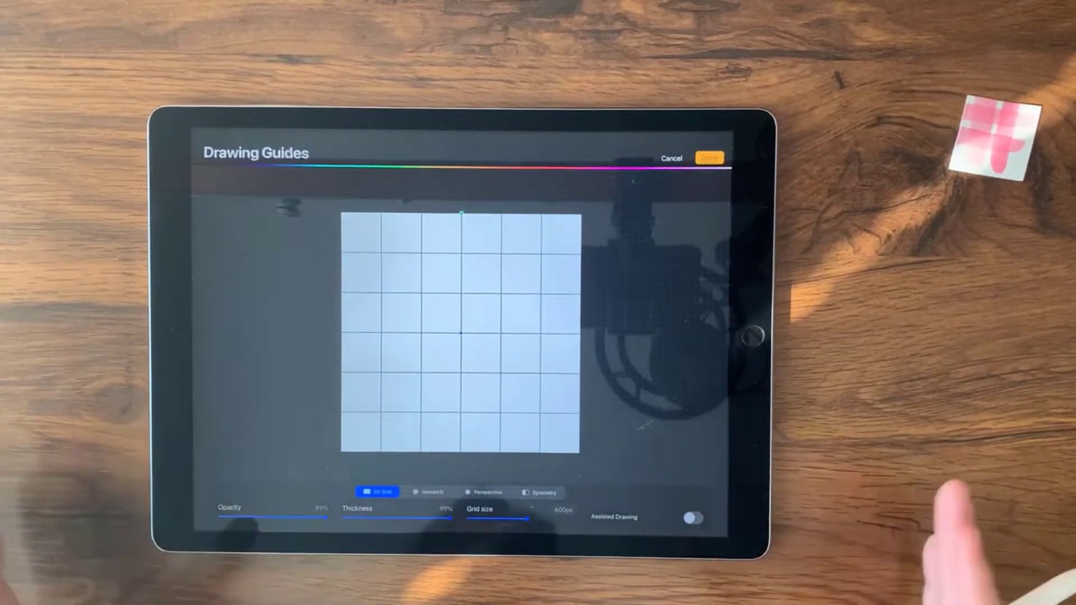
{"action": "left_click", "coordinate": [710, 158]}
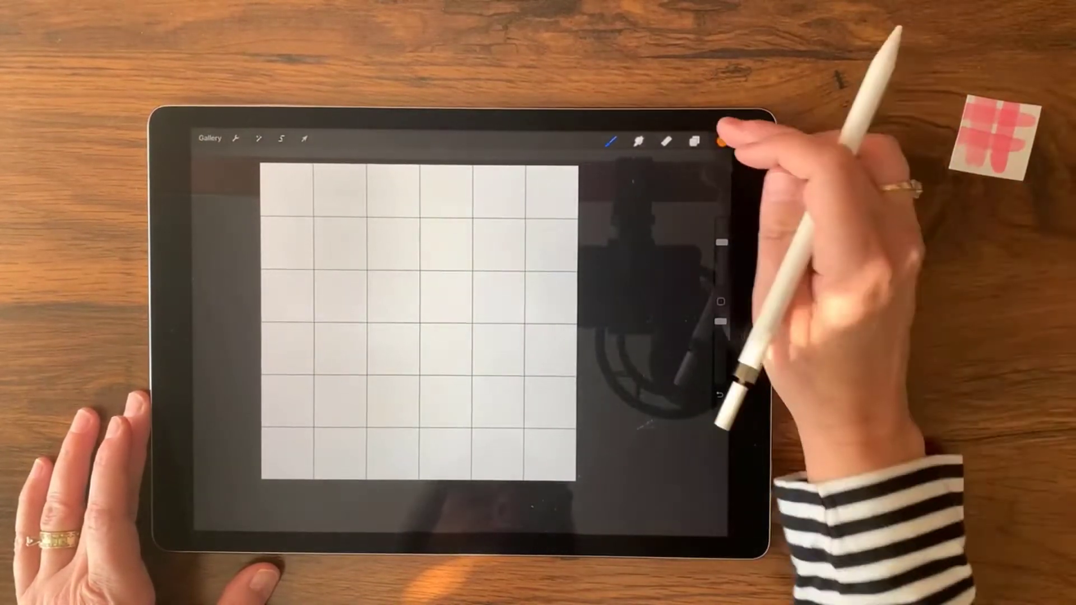
- Pick a mid grey from the colour history as the active colour
{"action": "left_click", "coordinate": [720, 143]}
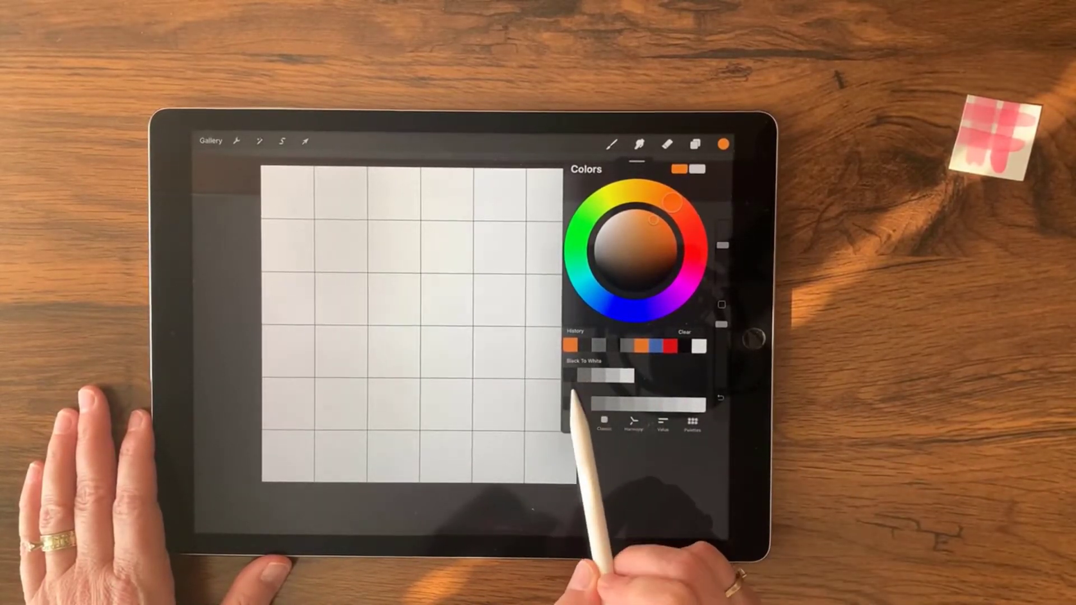
{"action": "left_click", "coordinate": [603, 418]}
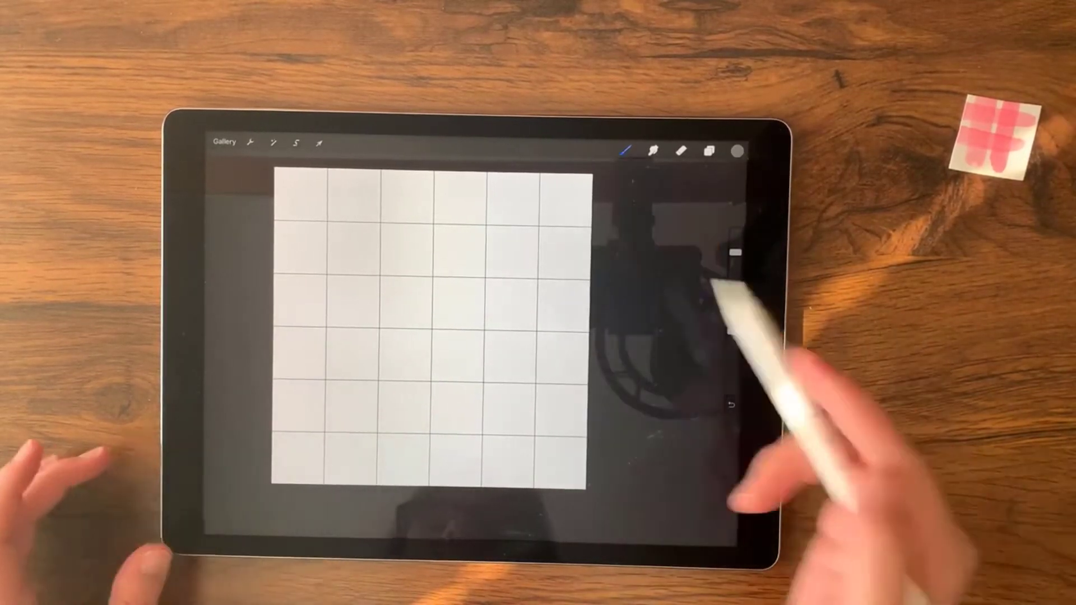
- Rectangle-select the leftmost grid column and Color Fill it with grey
{"action": "left_click", "coordinate": [296, 142]}
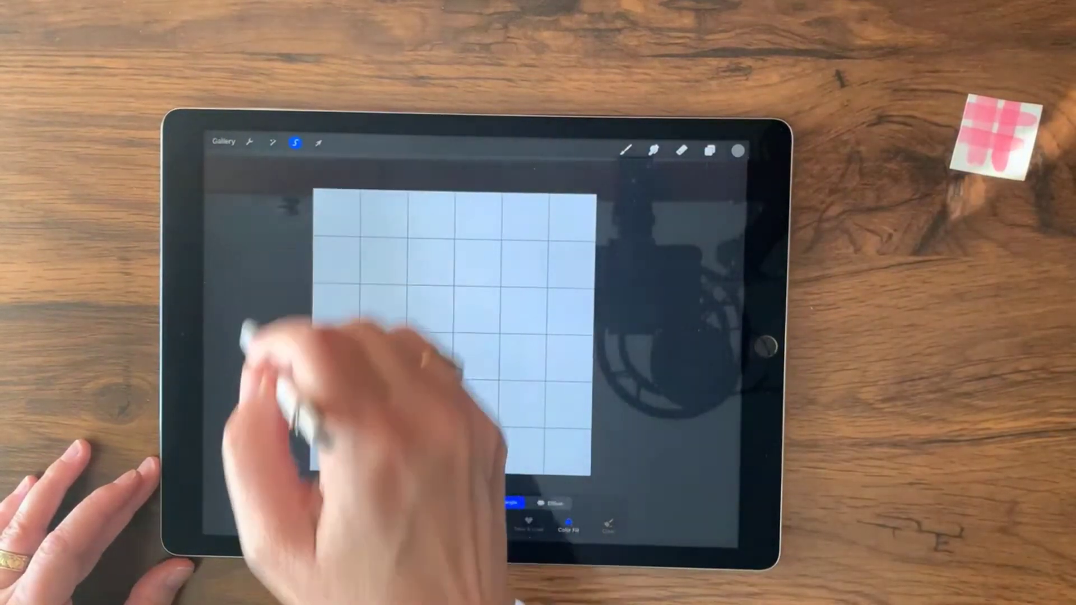
{"action": "left_click", "coordinate": [497, 501]}
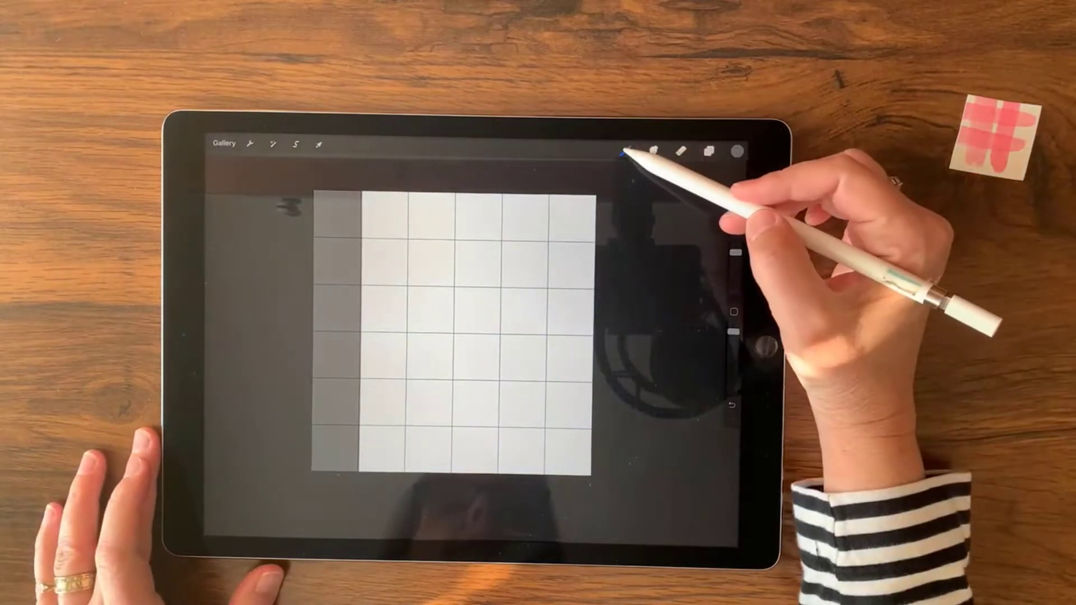
- Select the Texture Starter brush in the Brush Library
{"action": "left_click", "coordinate": [627, 150]}
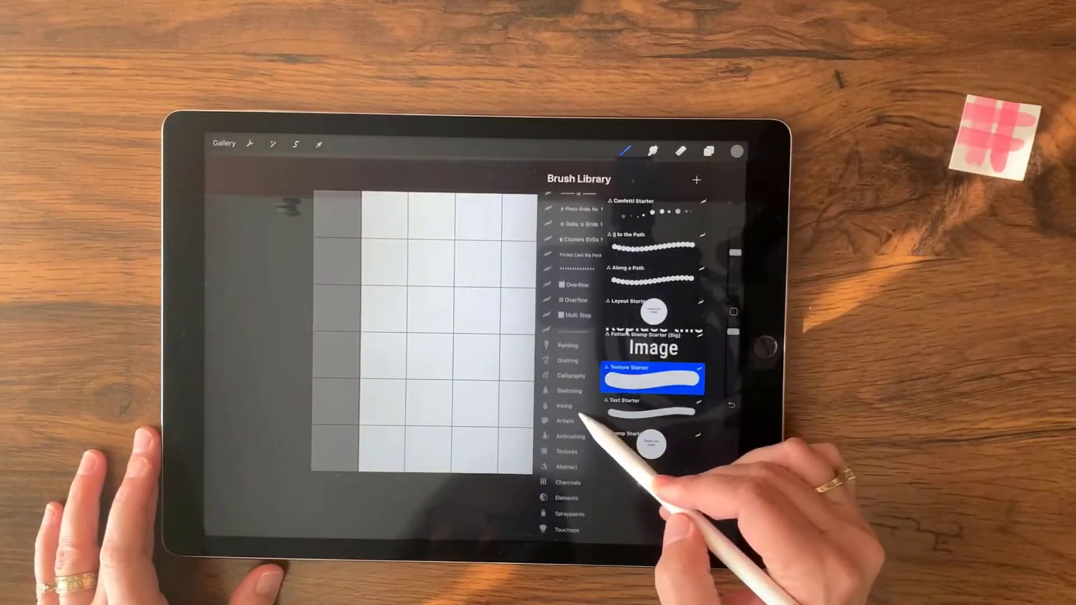
{"action": "left_click", "coordinate": [575, 378]}
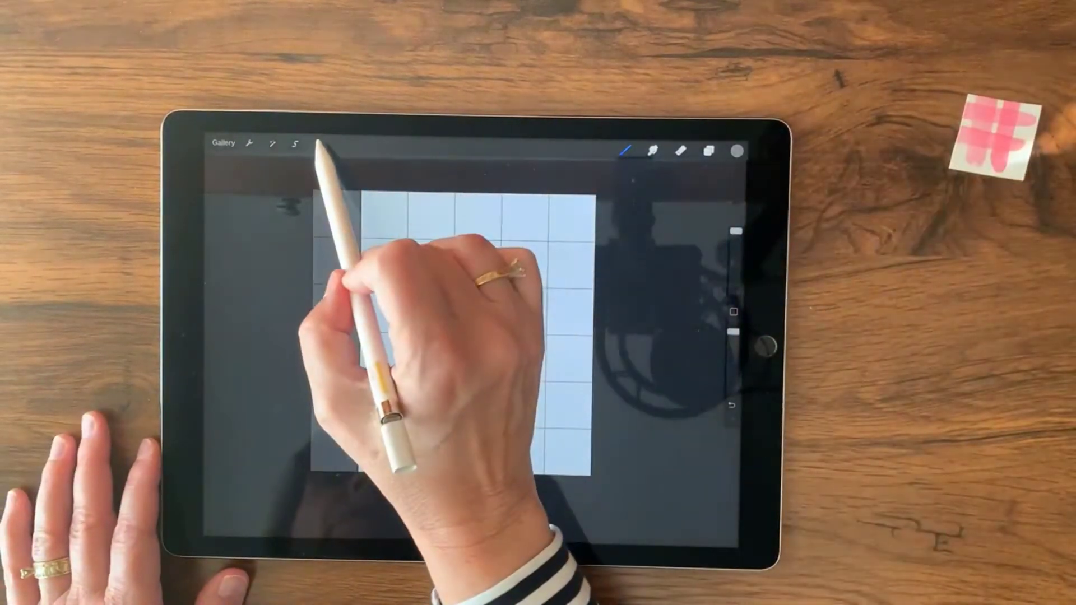
- Freeform-move the grey column rightward so it straddles the first two columns
{"action": "left_click", "coordinate": [298, 144]}
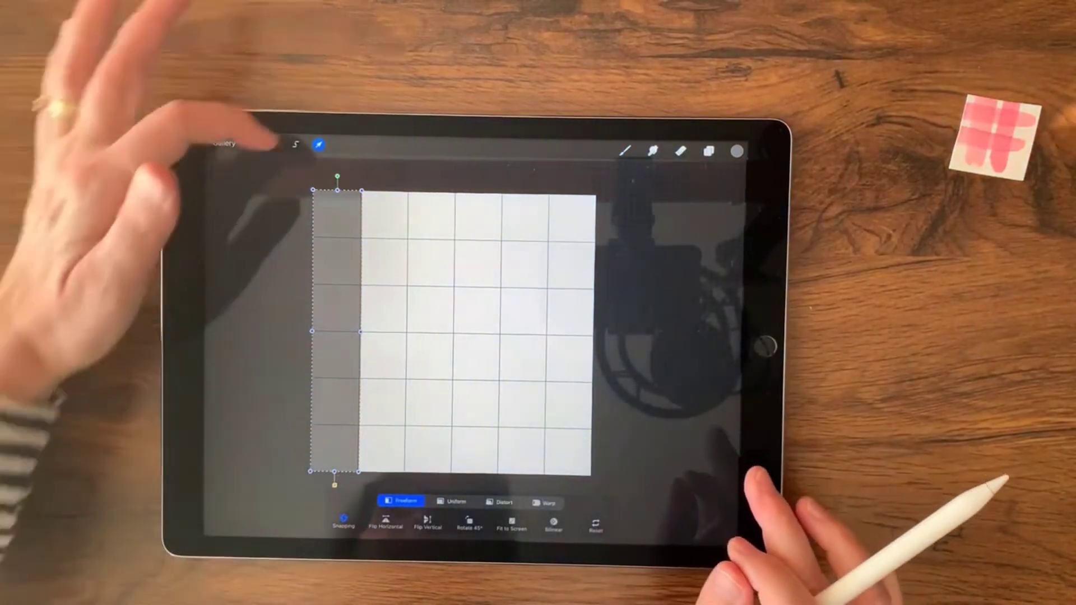
{"action": "left_click", "coordinate": [343, 524]}
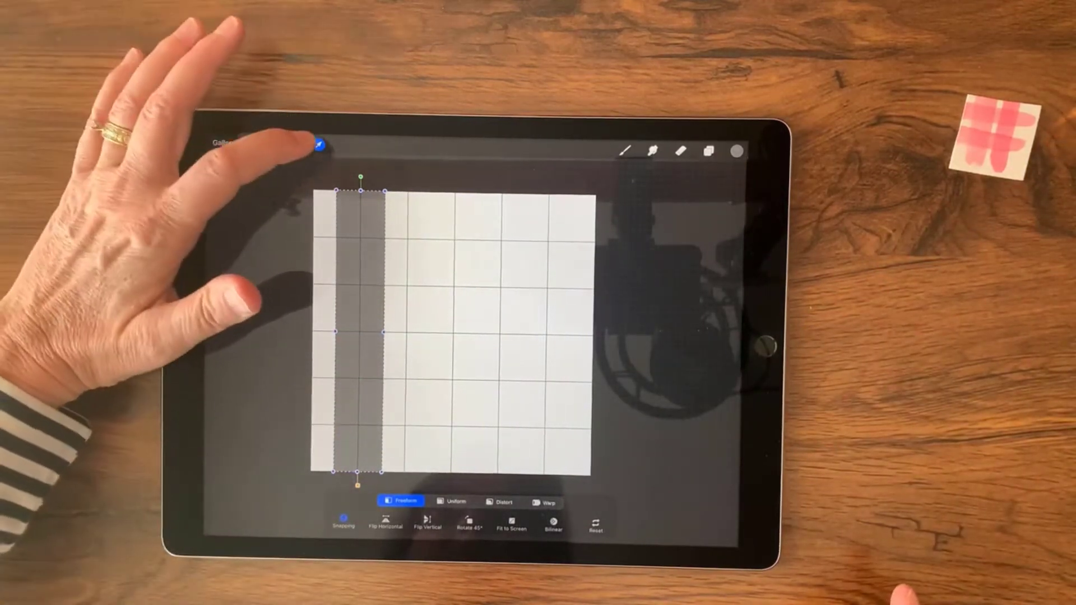
{"action": "left_click", "coordinate": [318, 146]}
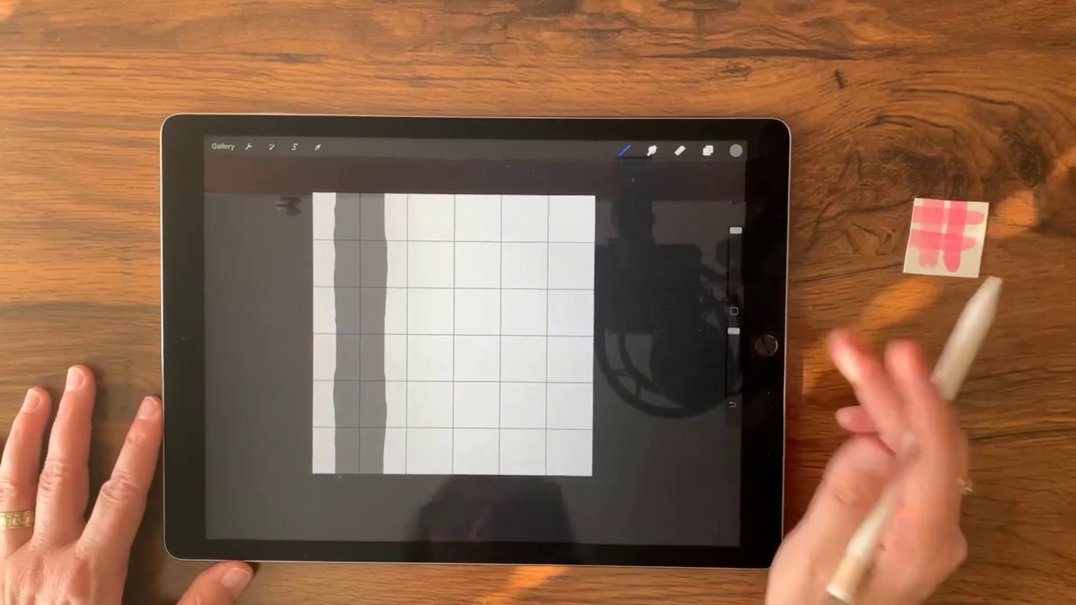
- Roughen the grey stripe's edges with Texture Starter and show the layer list
{"action": "left_click", "coordinate": [707, 151]}
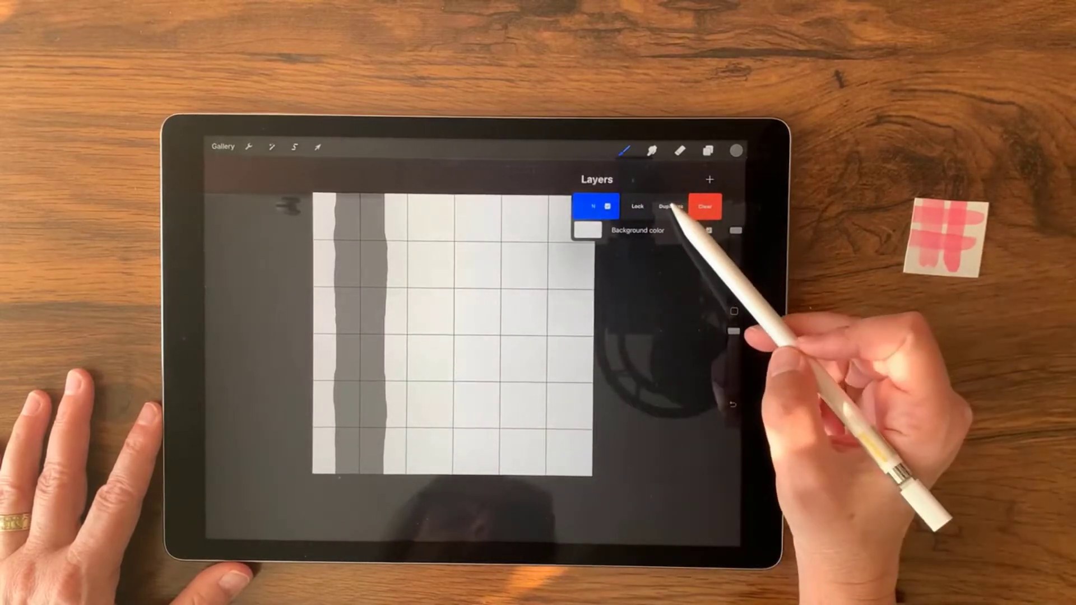
- Duplicate the stripe layer, move the copy near the right edge, and merge both
{"action": "left_click", "coordinate": [668, 205]}
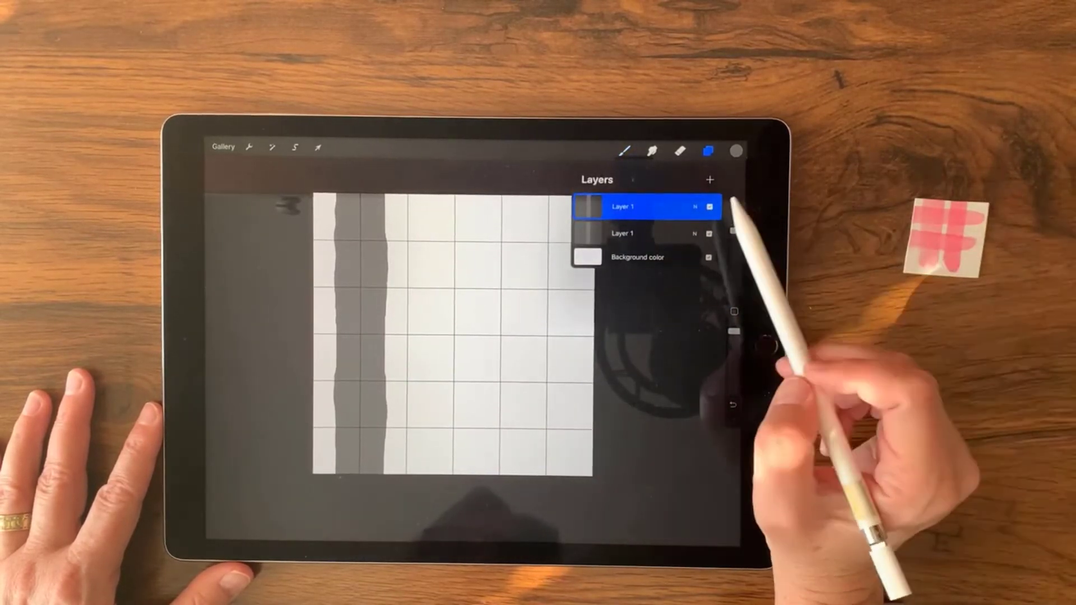
{"action": "left_click", "coordinate": [315, 148]}
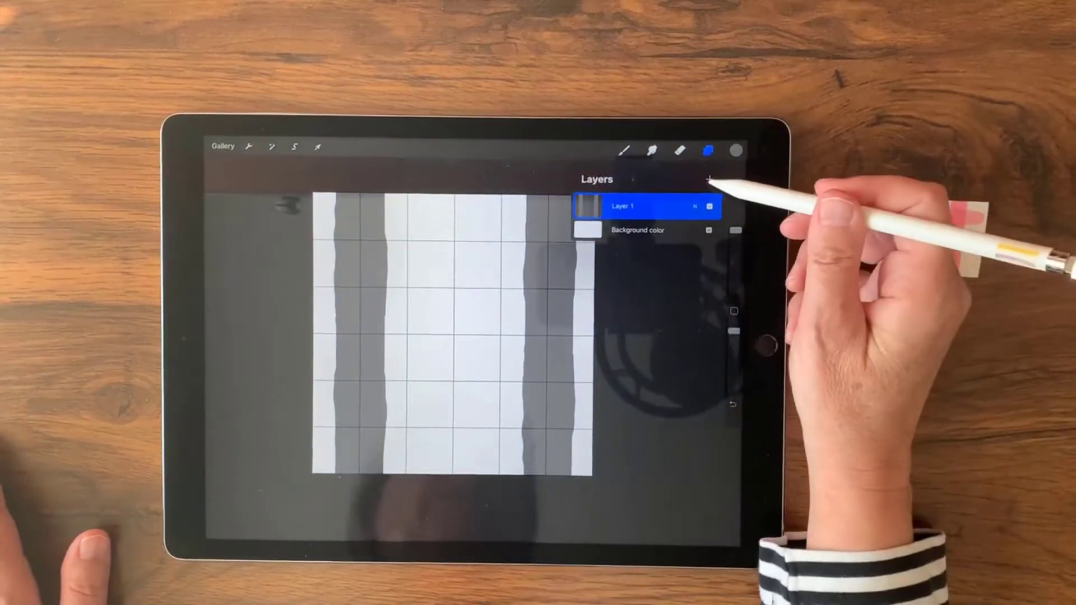
- On a new layer, rectangle-select the middle column and fill it with grey
{"action": "left_click", "coordinate": [709, 179]}
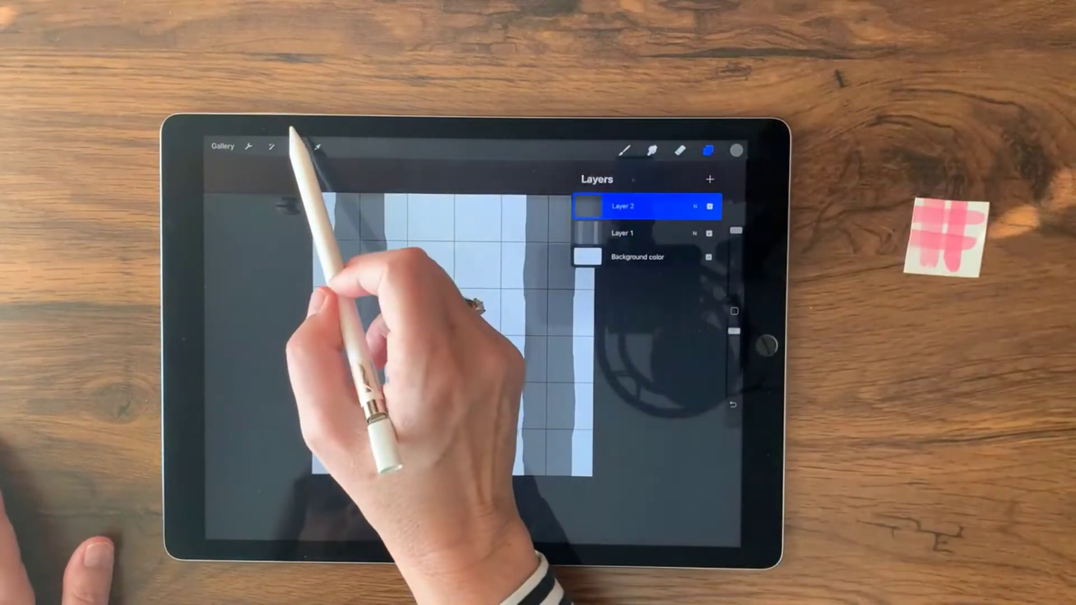
{"action": "left_click", "coordinate": [292, 148]}
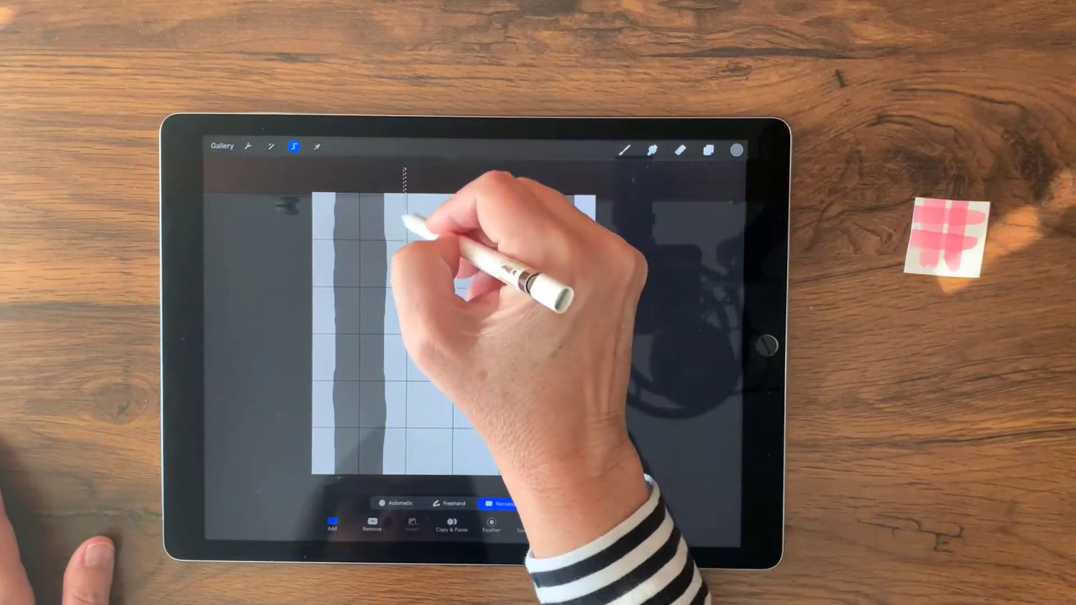
{"action": "left_click_drag", "start_coordinate": [426, 171], "coordinate": [444, 487]}
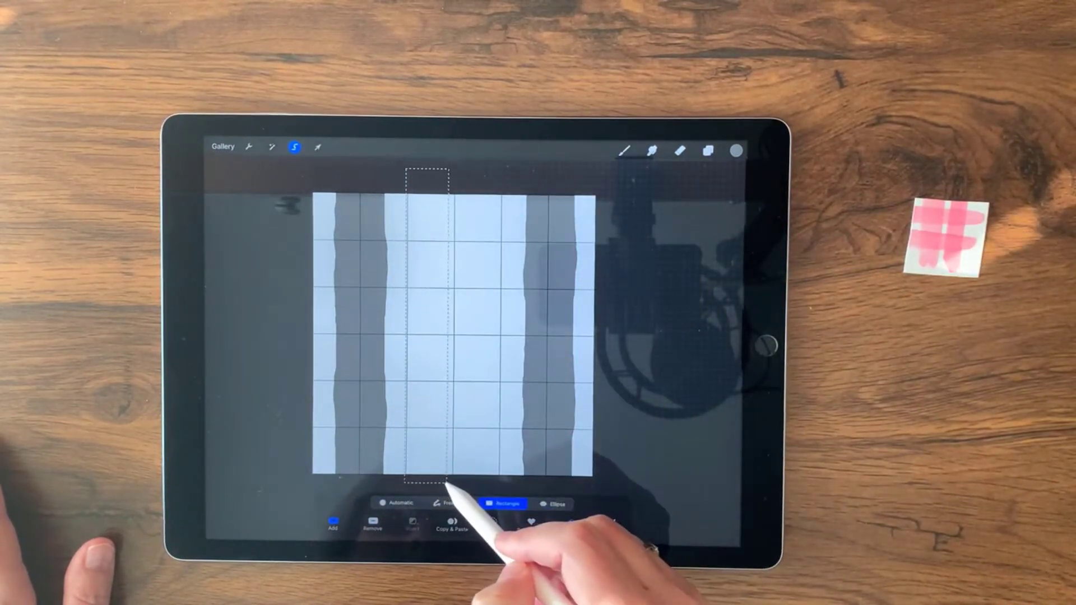
{"action": "left_click_drag", "start_coordinate": [428, 171], "coordinate": [429, 487]}
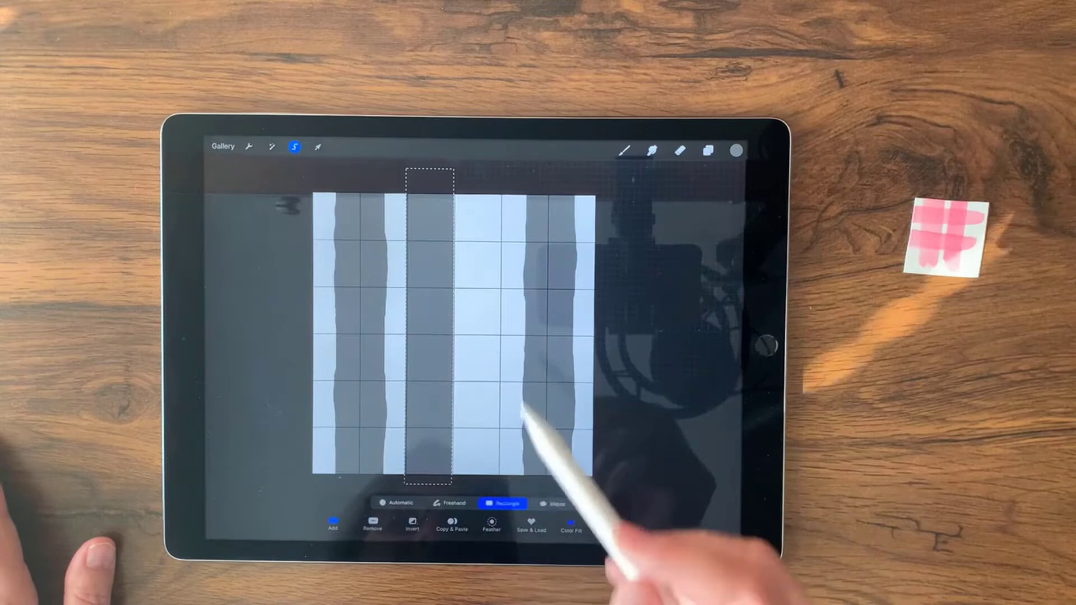
{"action": "left_click", "coordinate": [316, 146]}
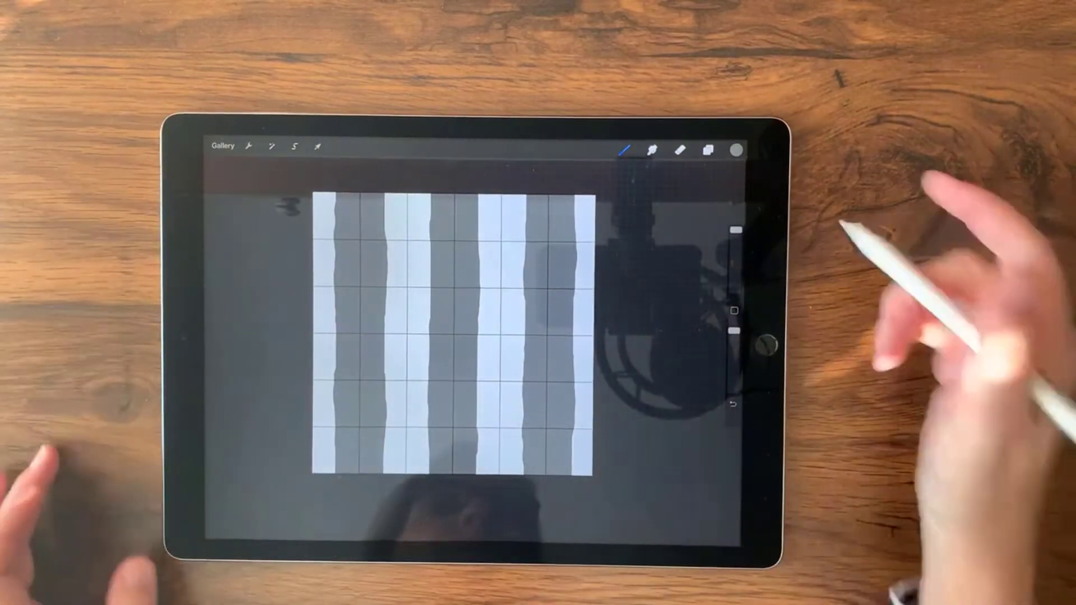
- Add a new layer, pick grey and a texture brush for painting stripe edges
{"action": "left_click", "coordinate": [707, 152]}
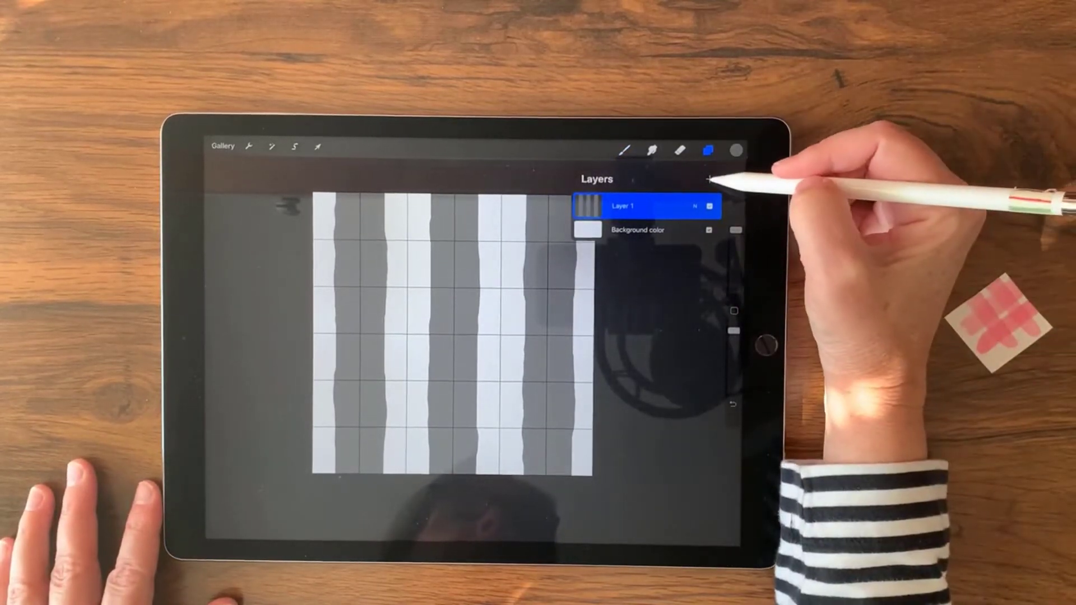
{"action": "left_click", "coordinate": [710, 178]}
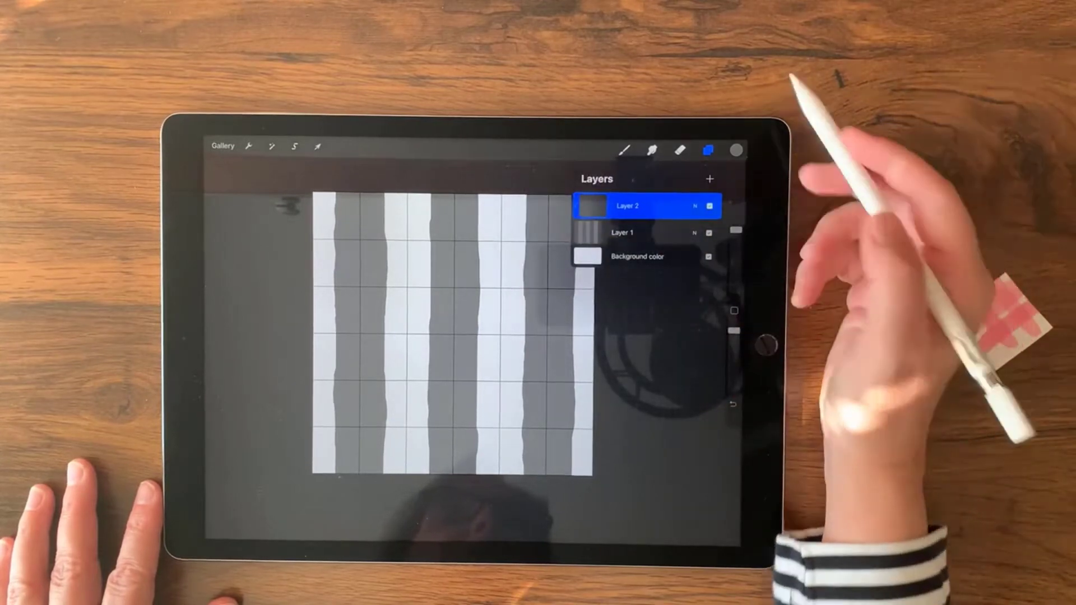
{"action": "left_click", "coordinate": [736, 151]}
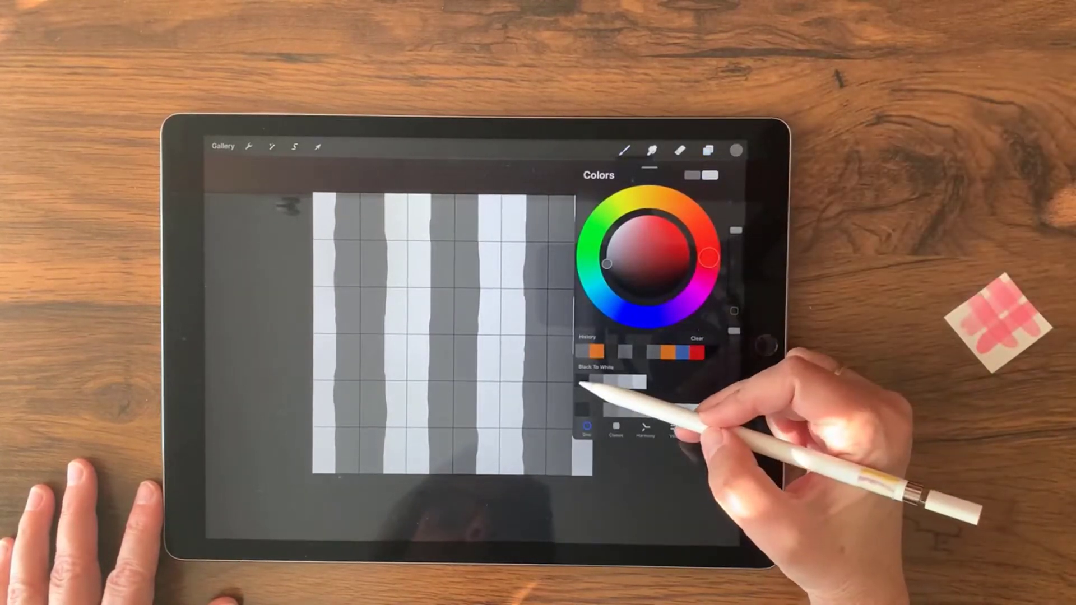
{"action": "left_click", "coordinate": [630, 149]}
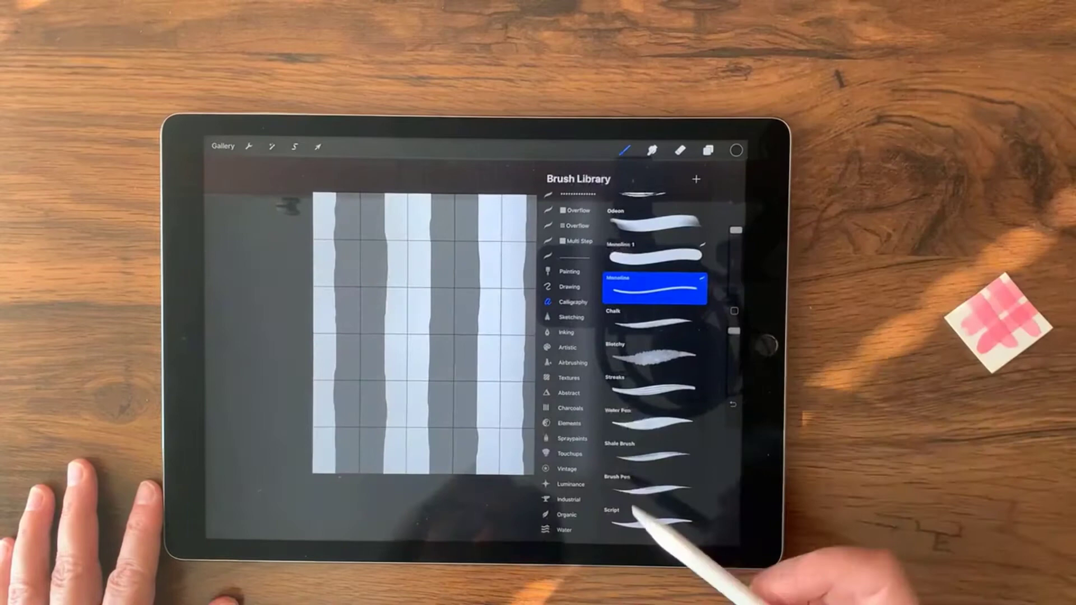
{"action": "left_click", "coordinate": [563, 529]}
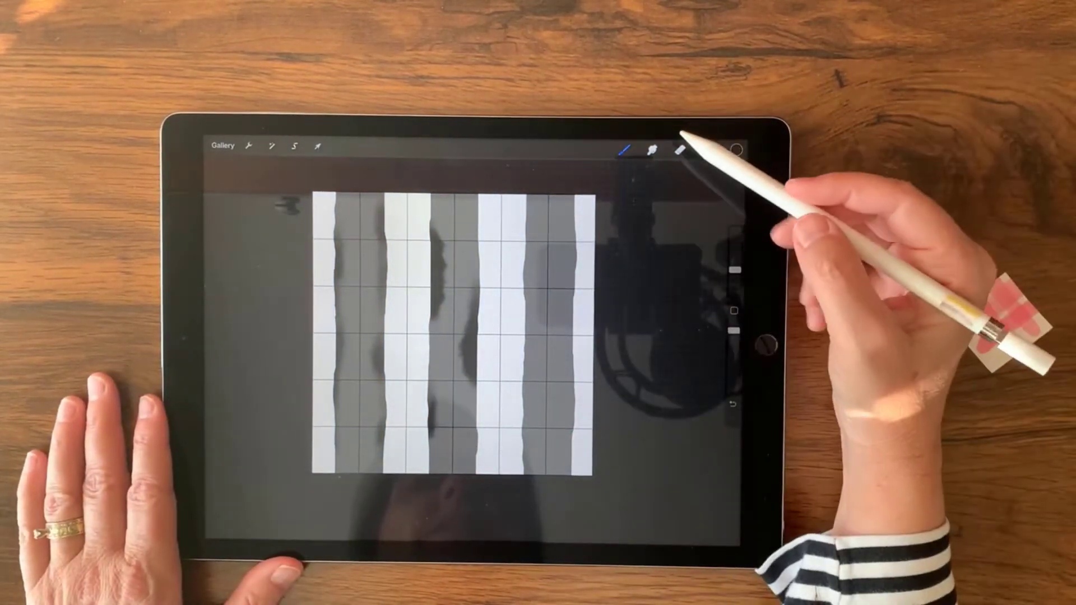
- Switch to the Smudge tool to soften the painted marks on the gray stripes
{"action": "left_click", "coordinate": [651, 150]}
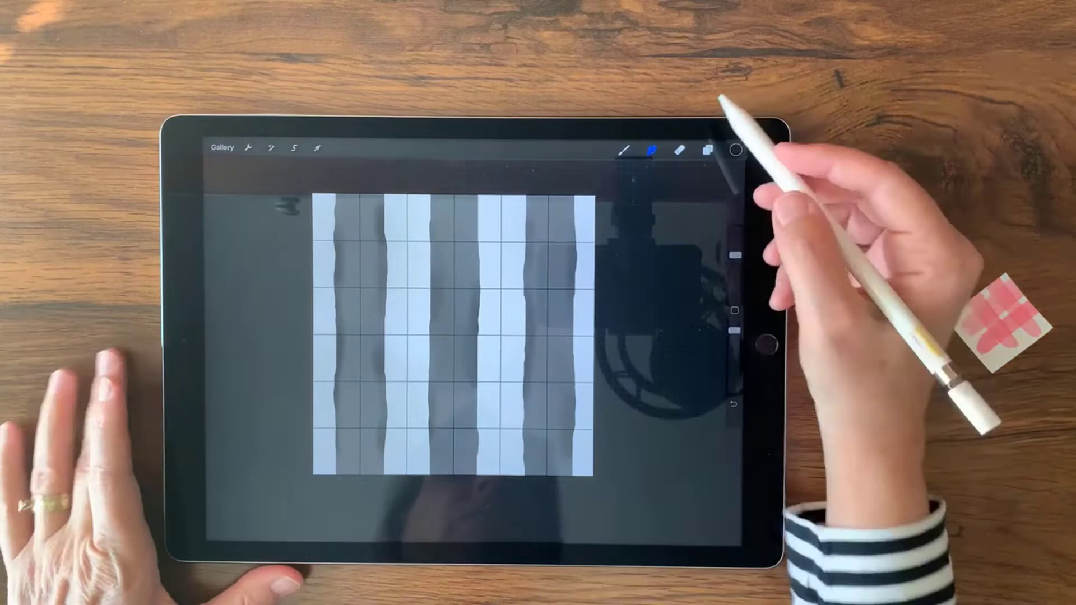
- Duplicate Layer 1 and rotate the copy 90° so its stripes run horizontally
{"action": "left_click", "coordinate": [704, 153]}
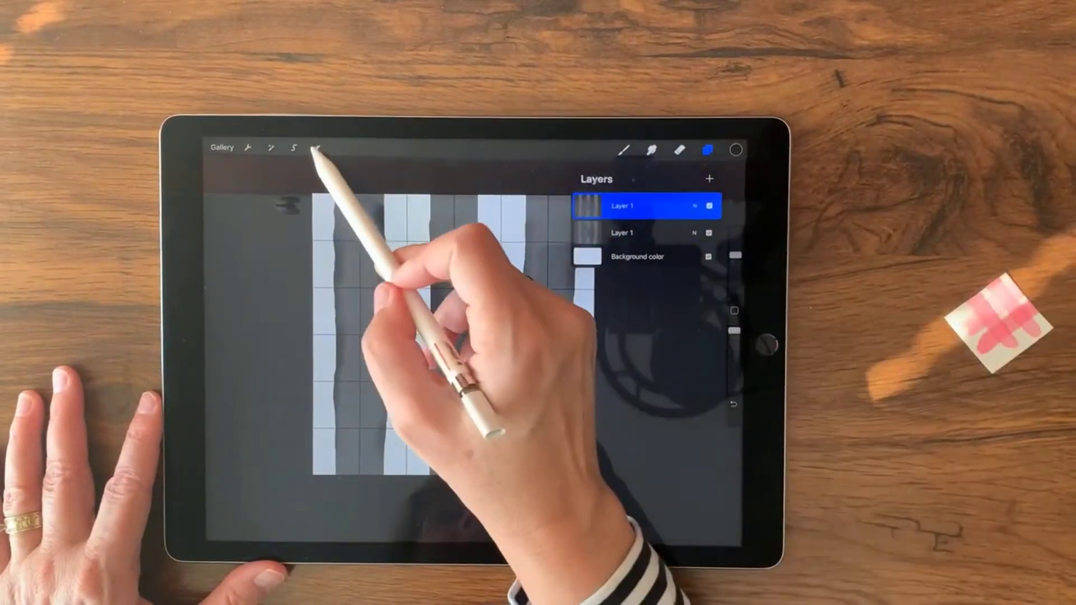
{"action": "left_click", "coordinate": [316, 148]}
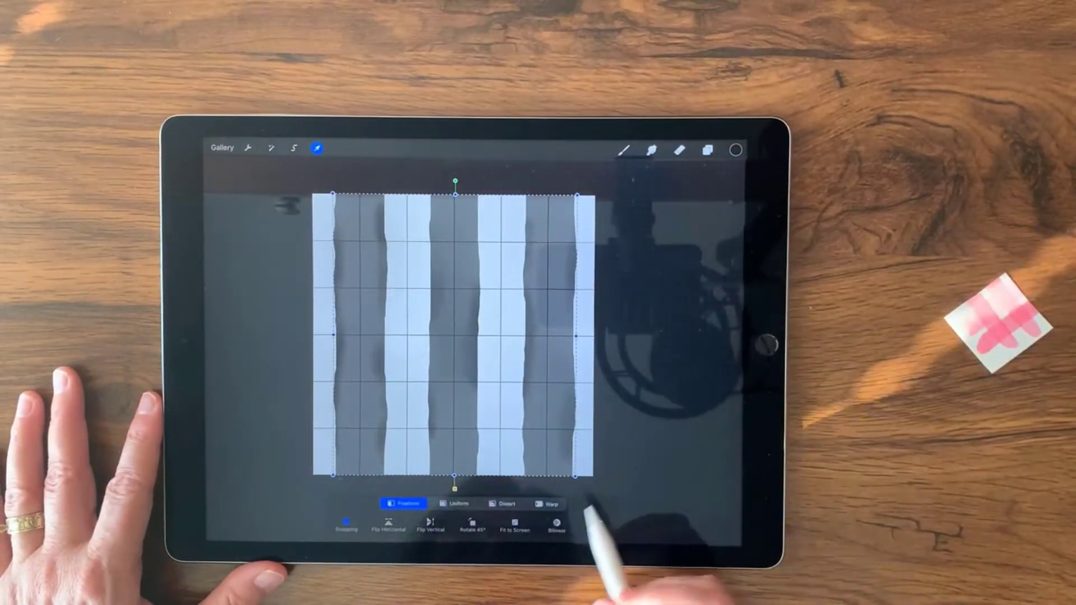
{"action": "left_click", "coordinate": [471, 530]}
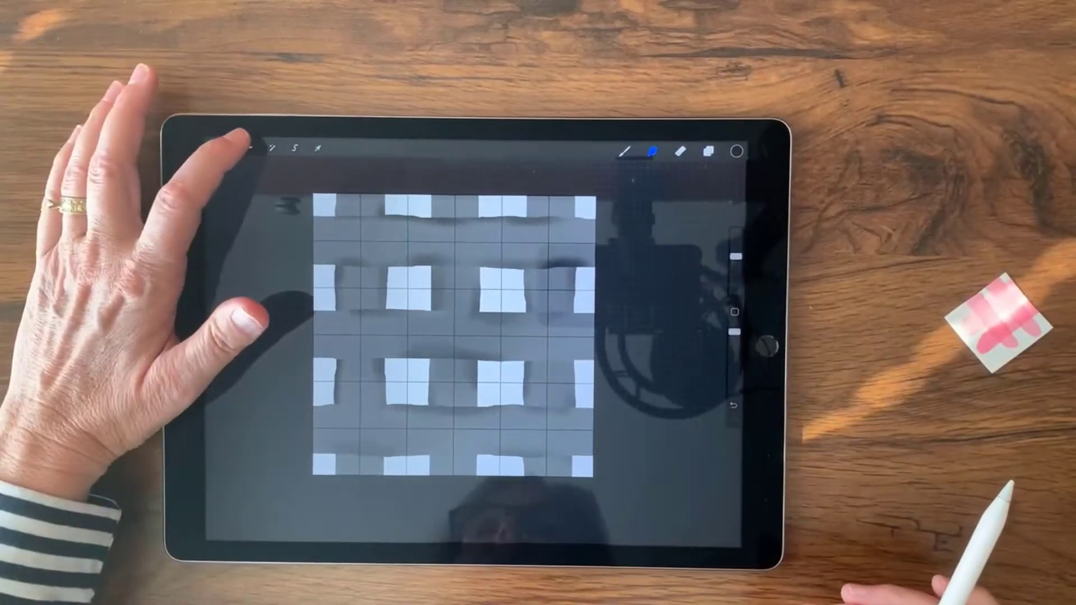
- Change the top layer's blend mode, hide the background colour, and turn off the drawing guide
{"action": "left_click", "coordinate": [250, 147]}
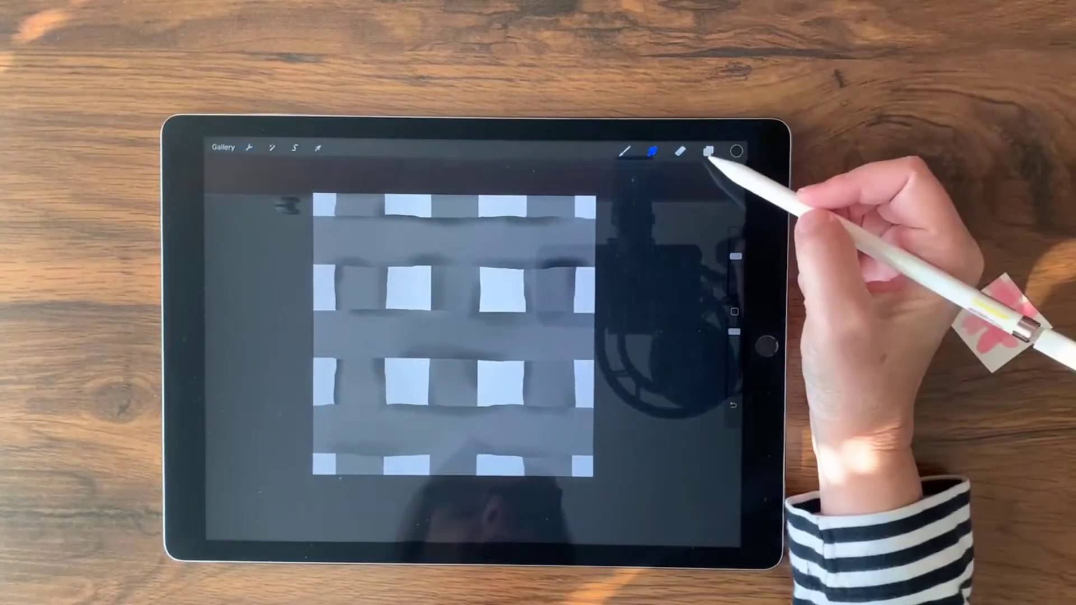
{"action": "left_click", "coordinate": [708, 150]}
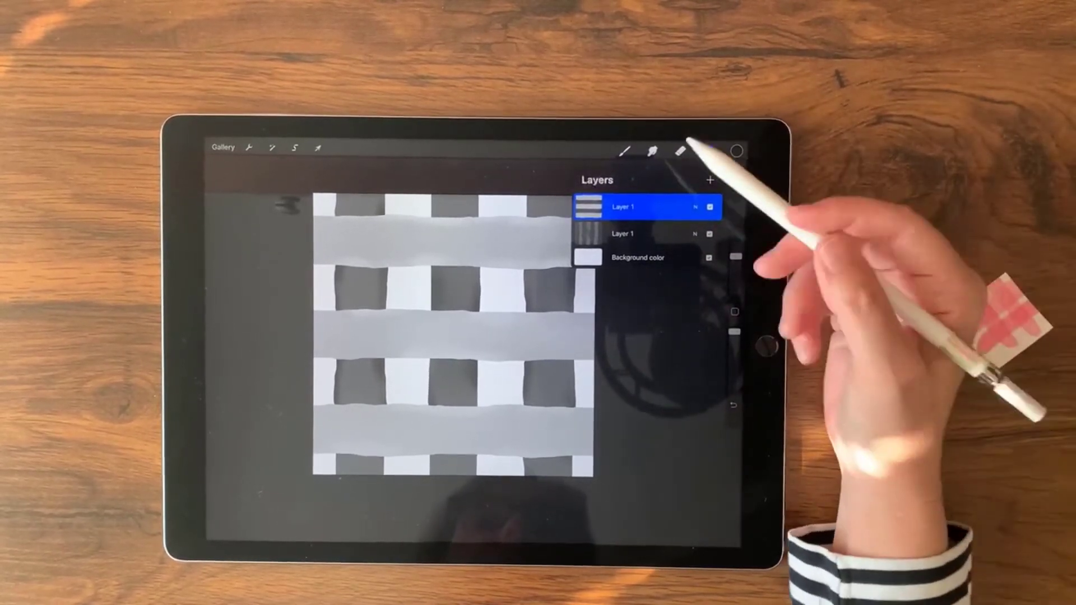
{"action": "left_click", "coordinate": [626, 233]}
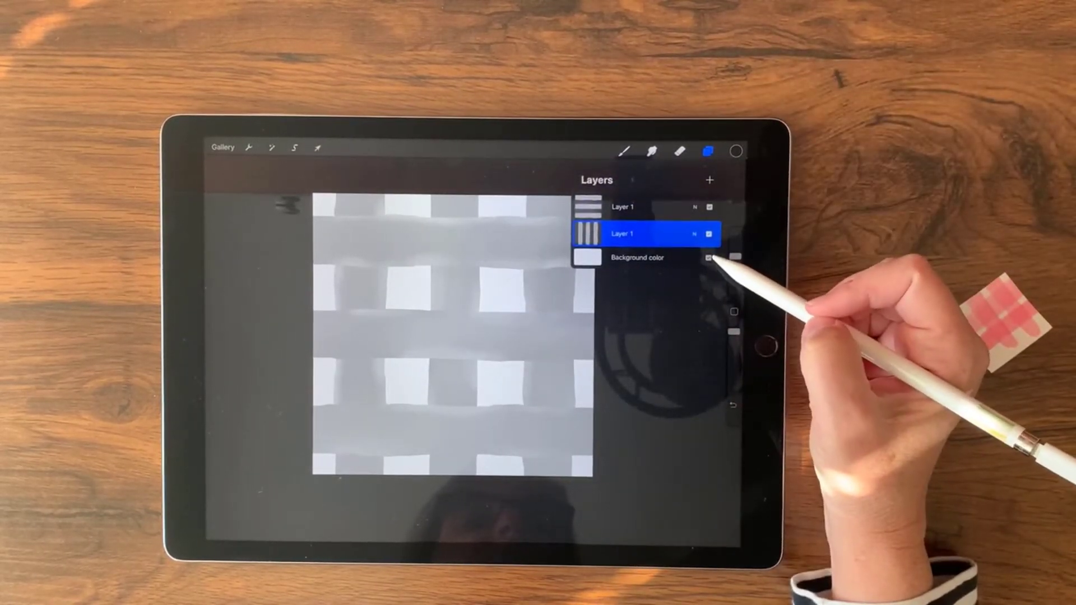
{"action": "left_click", "coordinate": [707, 258]}
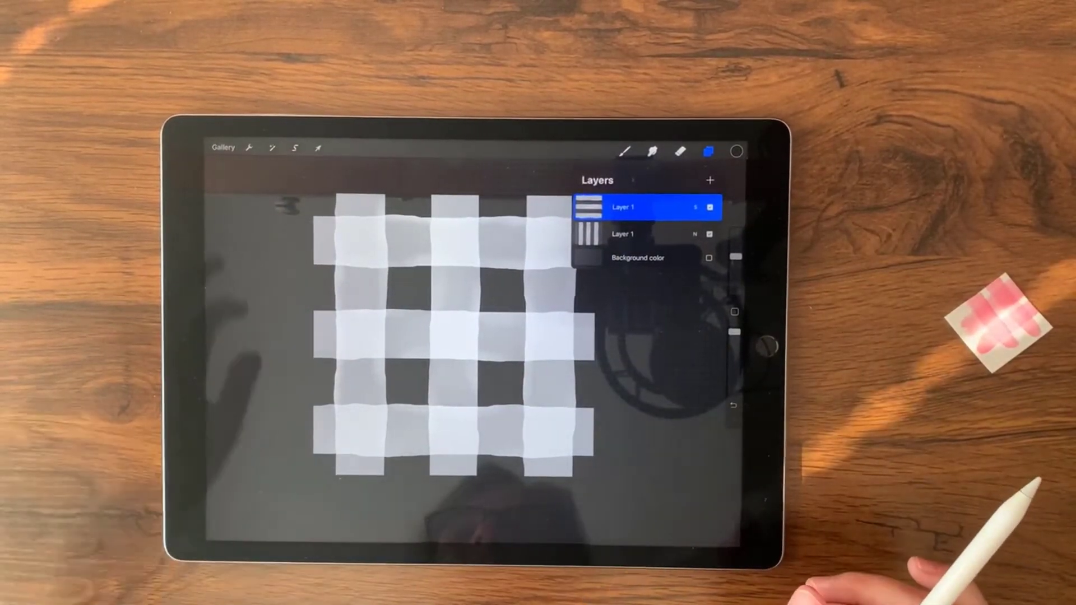
{"action": "left_click", "coordinate": [248, 148]}
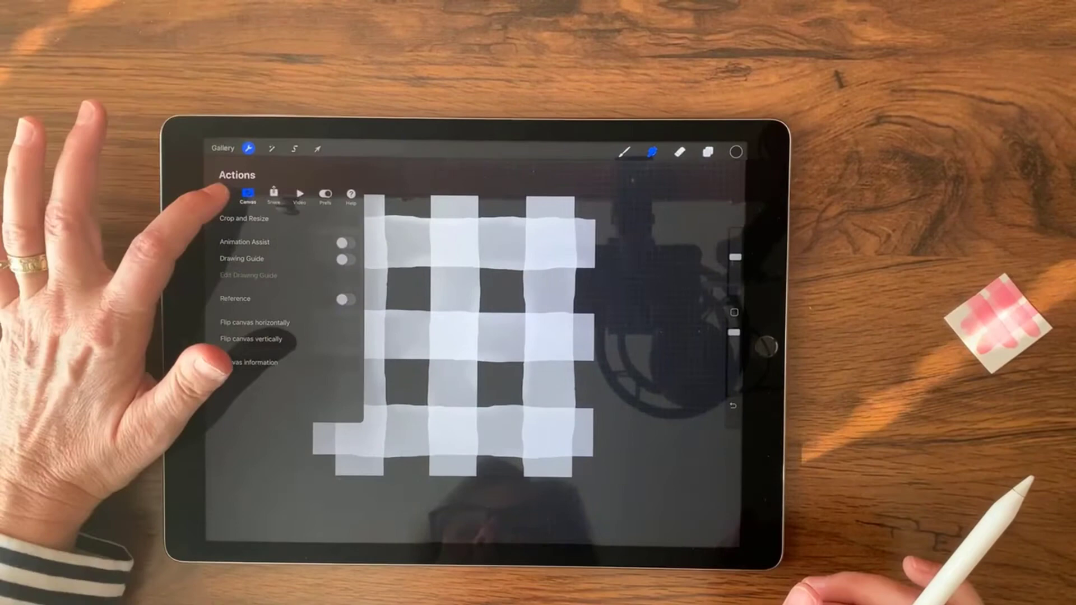
{"action": "left_click", "coordinate": [222, 197]}
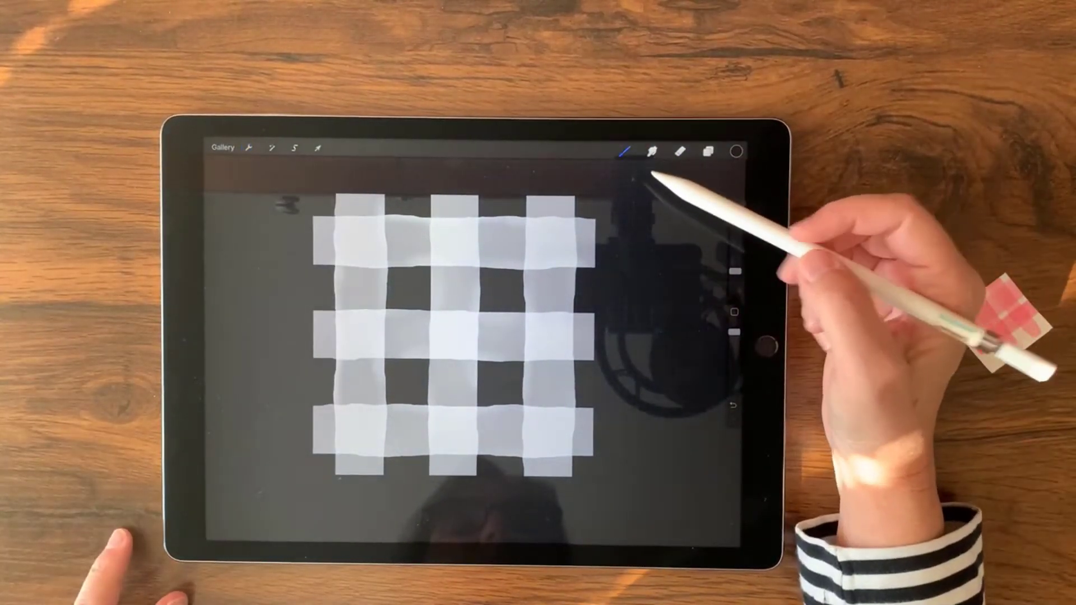
- Scroll the brush library to the Starters set and open Texture Starter in Brush Studio
{"action": "left_click", "coordinate": [649, 149]}
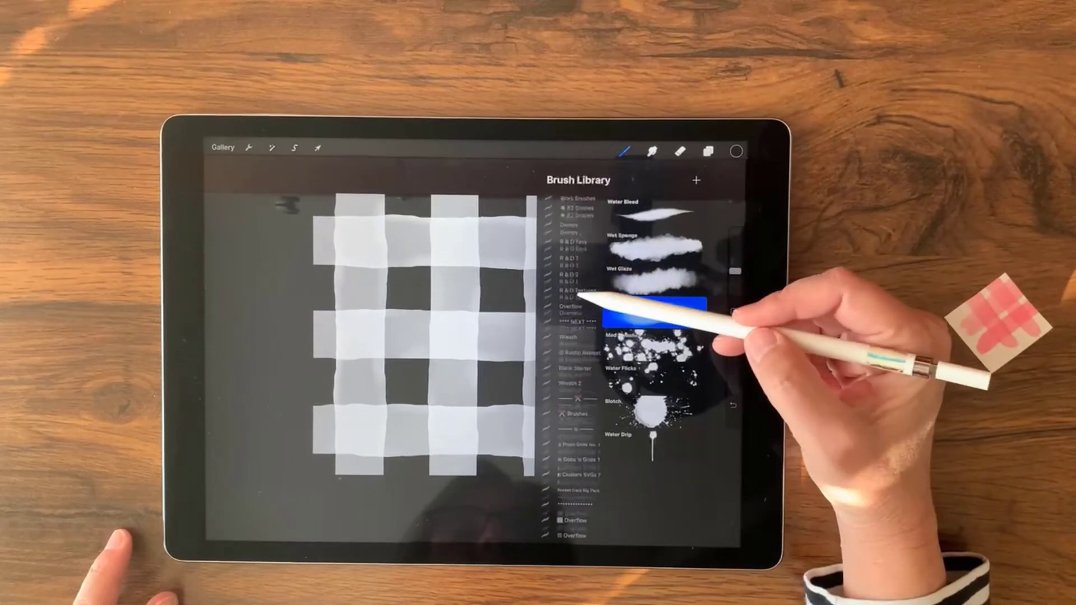
{"action": "scroll", "scroll_direction": "down", "scroll_amount": 3}
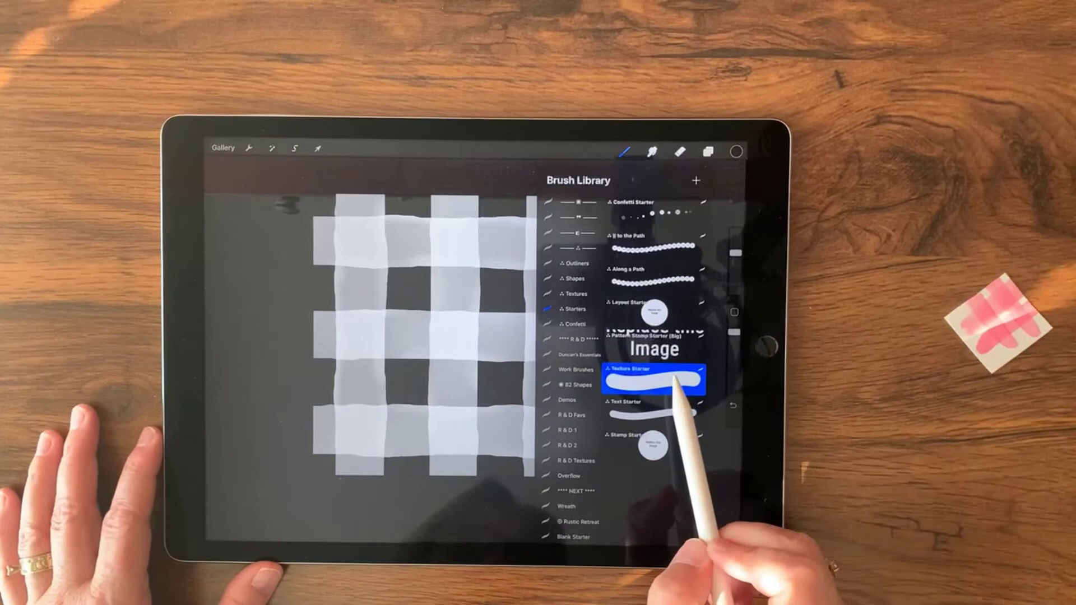
{"action": "left_click", "coordinate": [654, 380]}
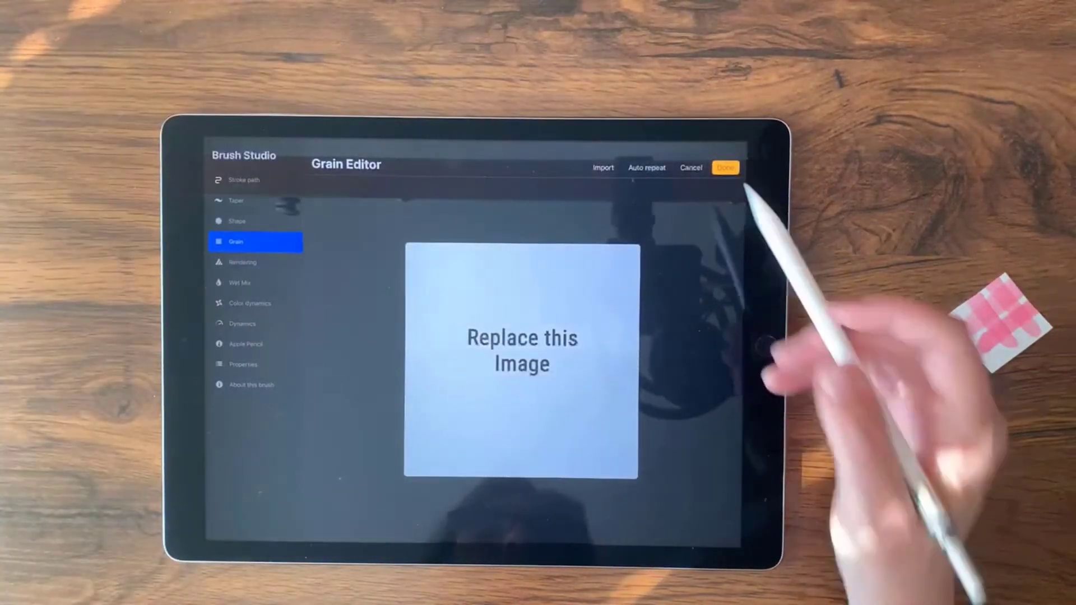
- Import the copied gingham tile via Paste as the Texture Starter grain
{"action": "left_click", "coordinate": [604, 167]}
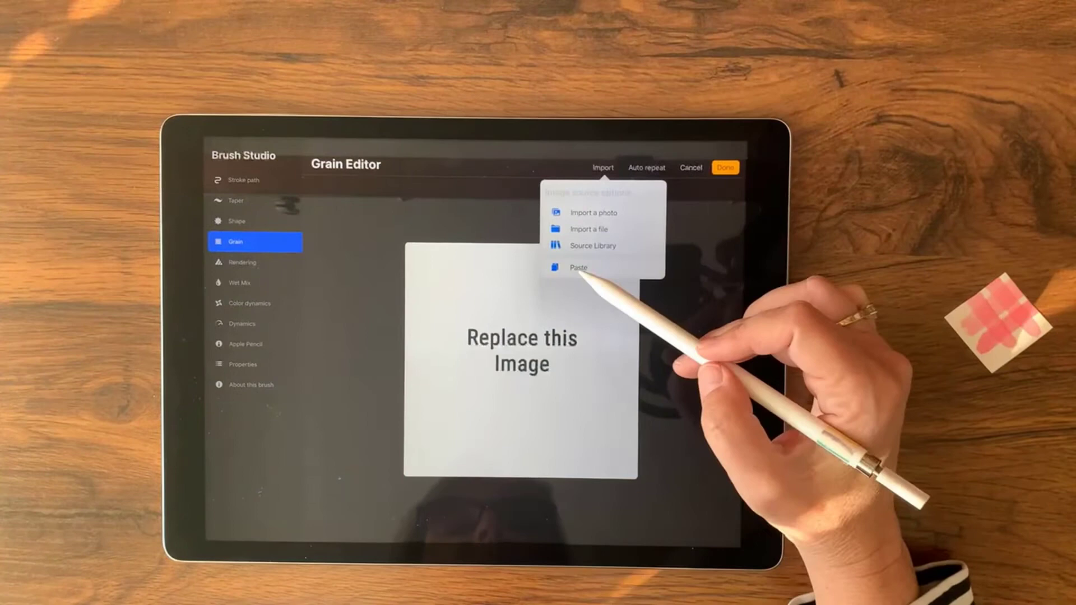
{"action": "left_click", "coordinate": [578, 268]}
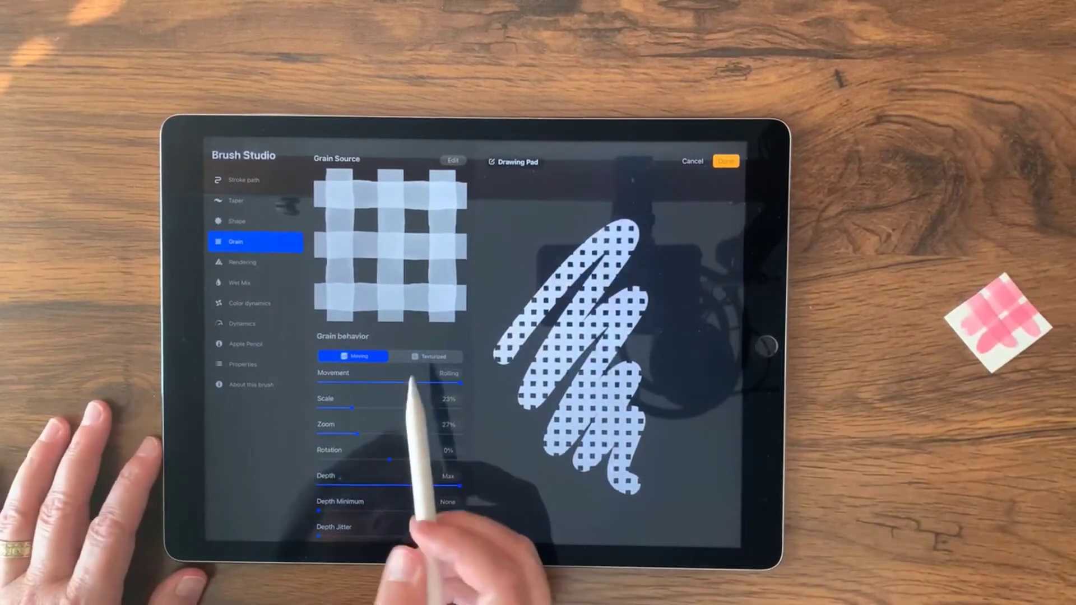
- Set the gingham grain scale to 34%, review Rendering settings, and save the brush
{"action": "left_click_drag", "start_coordinate": [334, 409], "coordinate": [370, 409]}
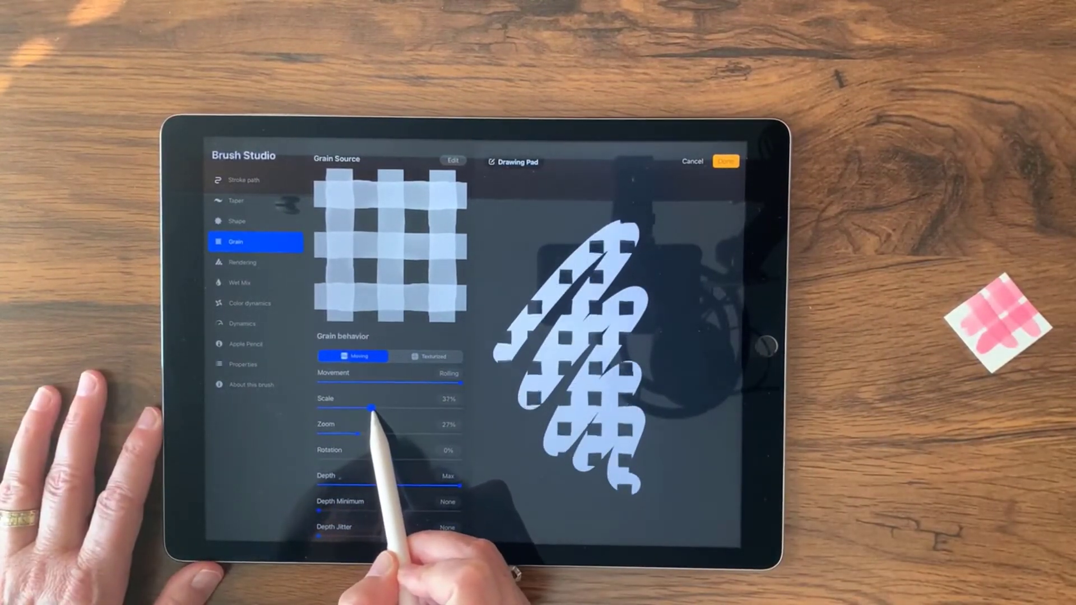
{"action": "left_click_drag", "start_coordinate": [372, 409], "coordinate": [362, 409]}
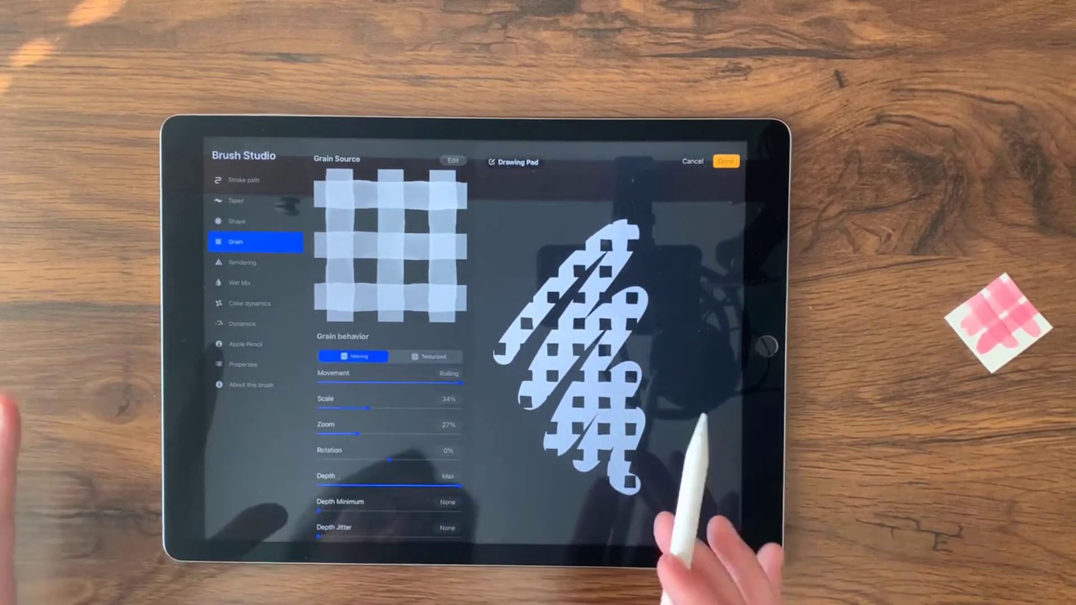
{"action": "left_click", "coordinate": [256, 262]}
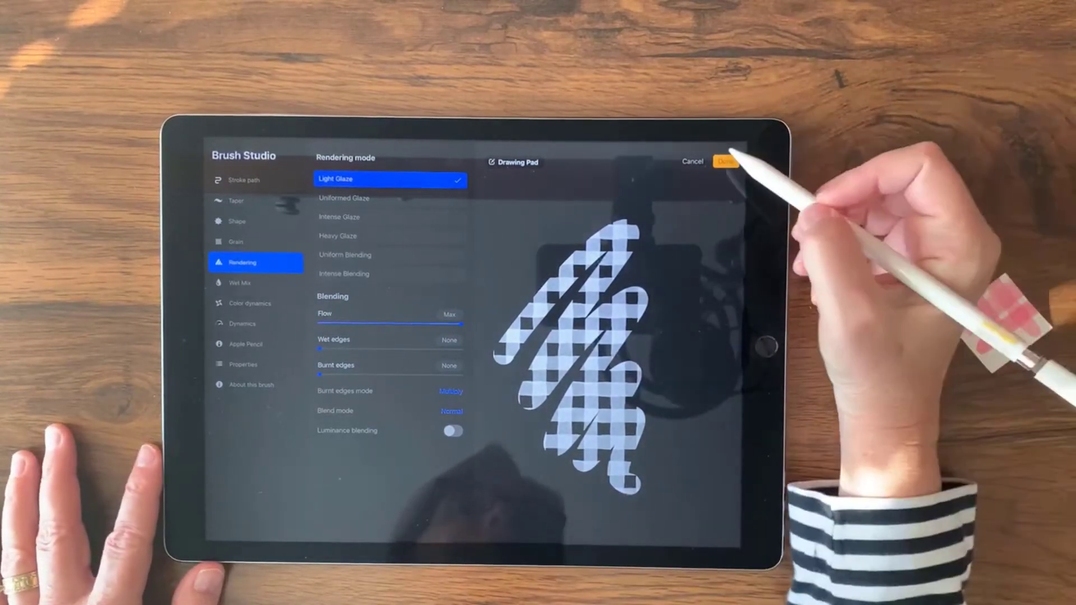
{"action": "left_click", "coordinate": [723, 160]}
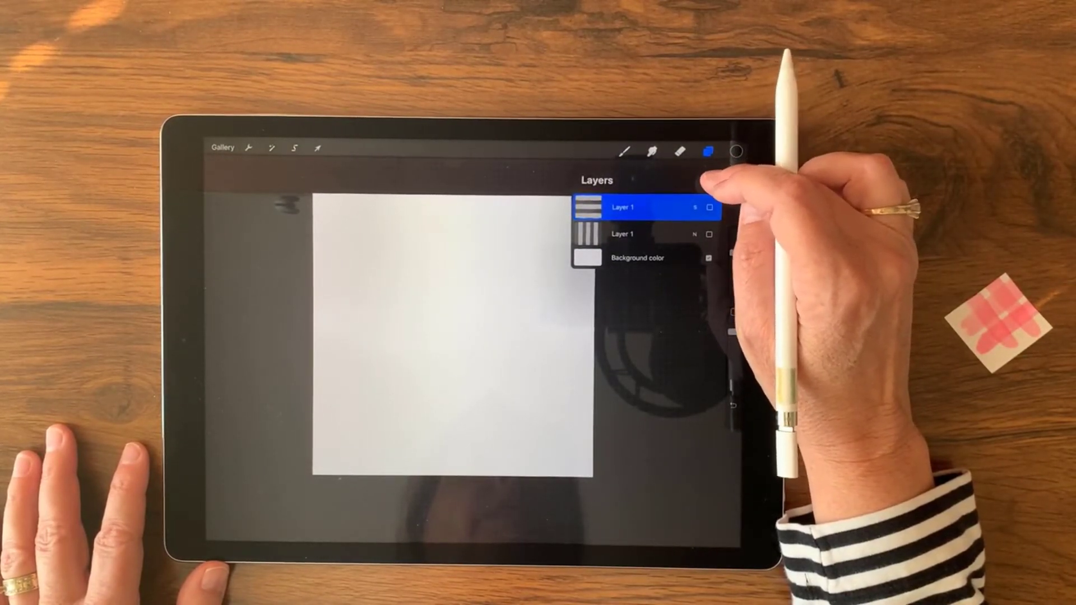
- Add a new layer and paint a full gingham pattern with the edited Texture Starter brush
{"action": "left_click", "coordinate": [710, 179]}
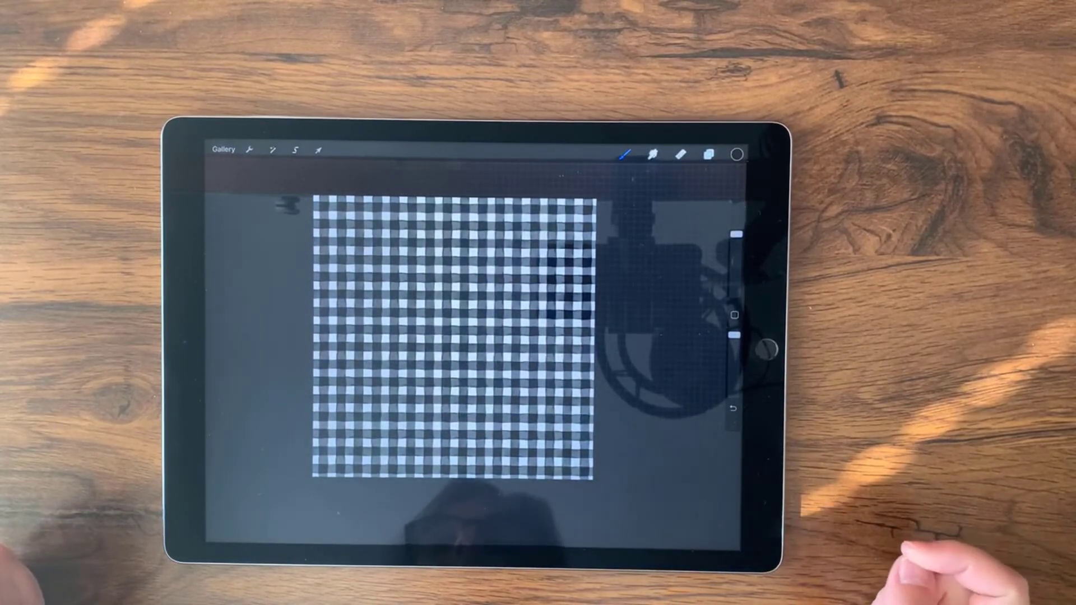
- Invert Layer 3 so the gingham shows pale stripes around dark squares
{"action": "left_click", "coordinate": [707, 153]}
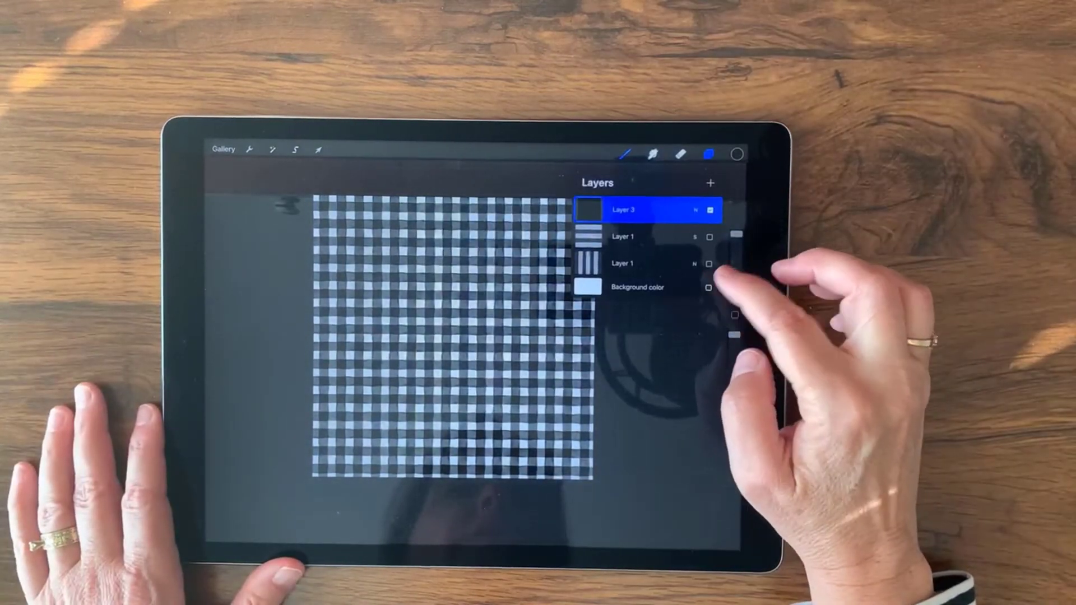
{"action": "left_click", "coordinate": [642, 209]}
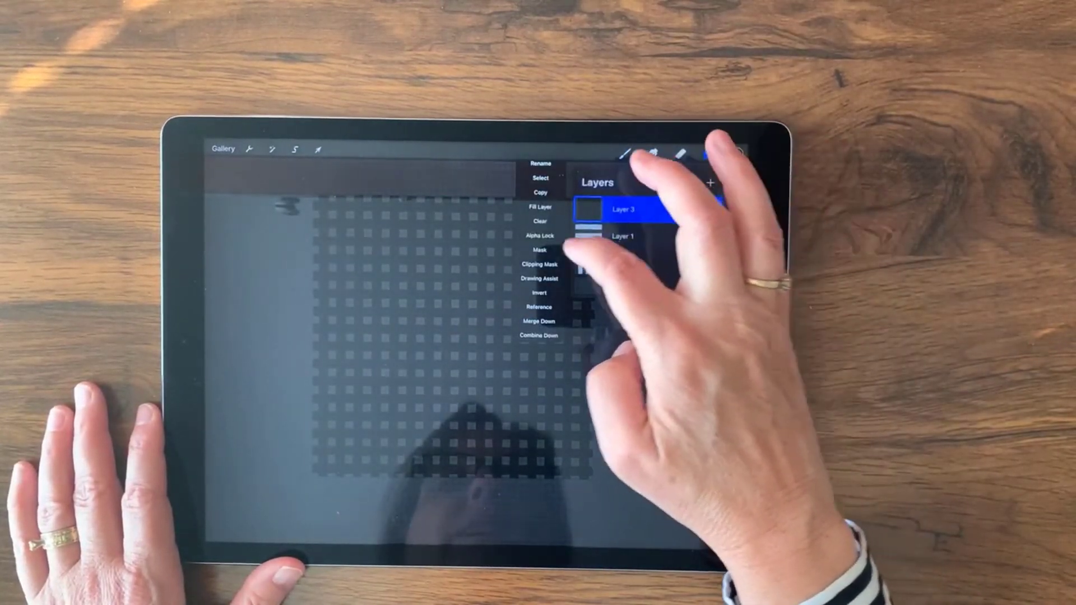
{"action": "left_click", "coordinate": [539, 220]}
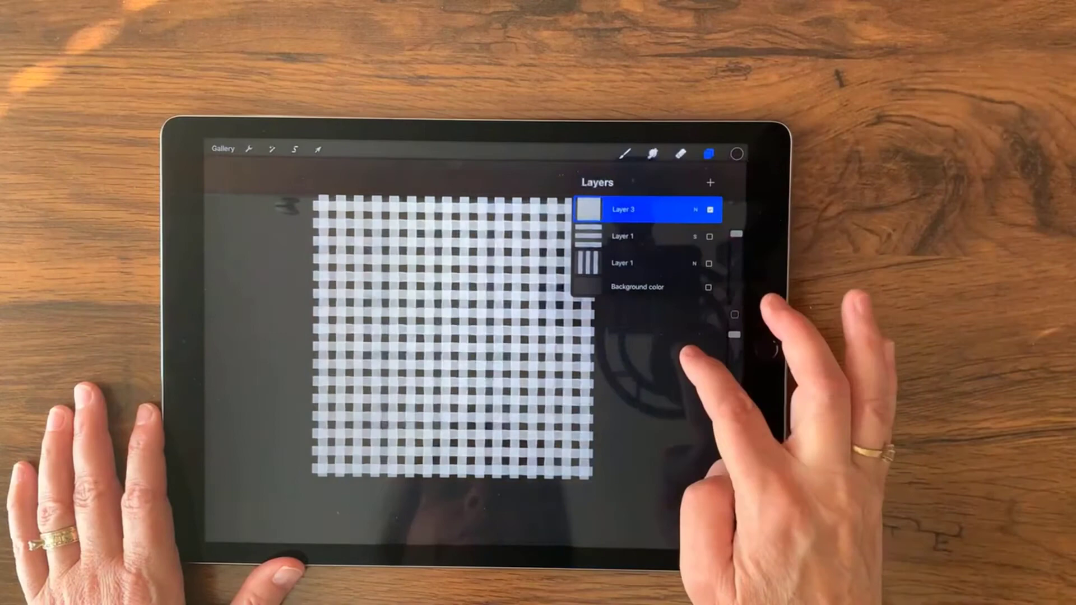
{"action": "left_click", "coordinate": [709, 153]}
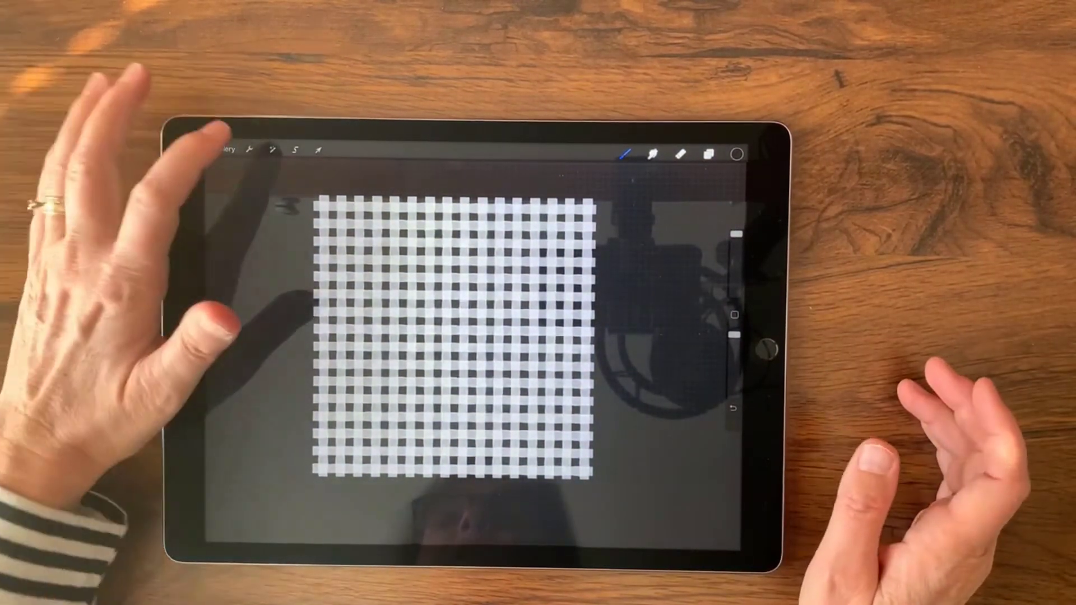
{"action": "left_click", "coordinate": [249, 150]}
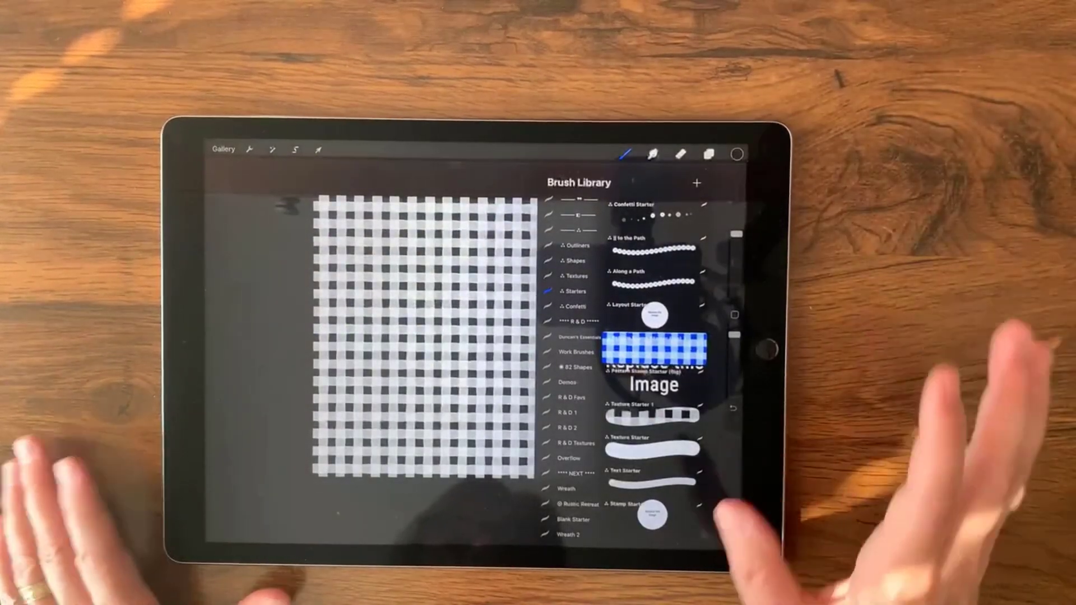
- Hide Layer 3 to leave a blank white canvas and open the colour picker
{"action": "left_click", "coordinate": [708, 152]}
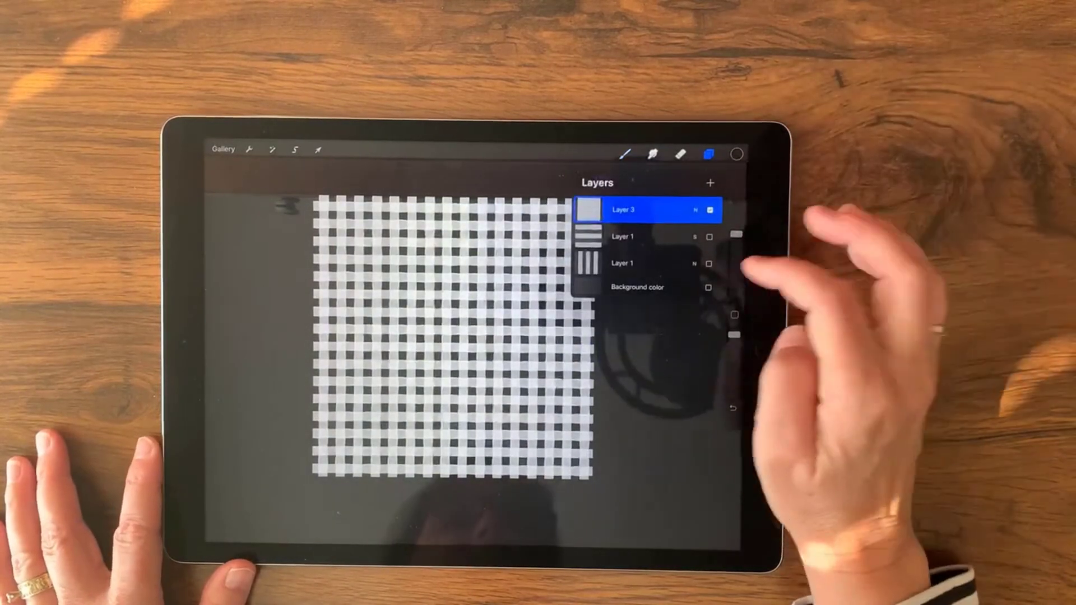
{"action": "left_click", "coordinate": [709, 208]}
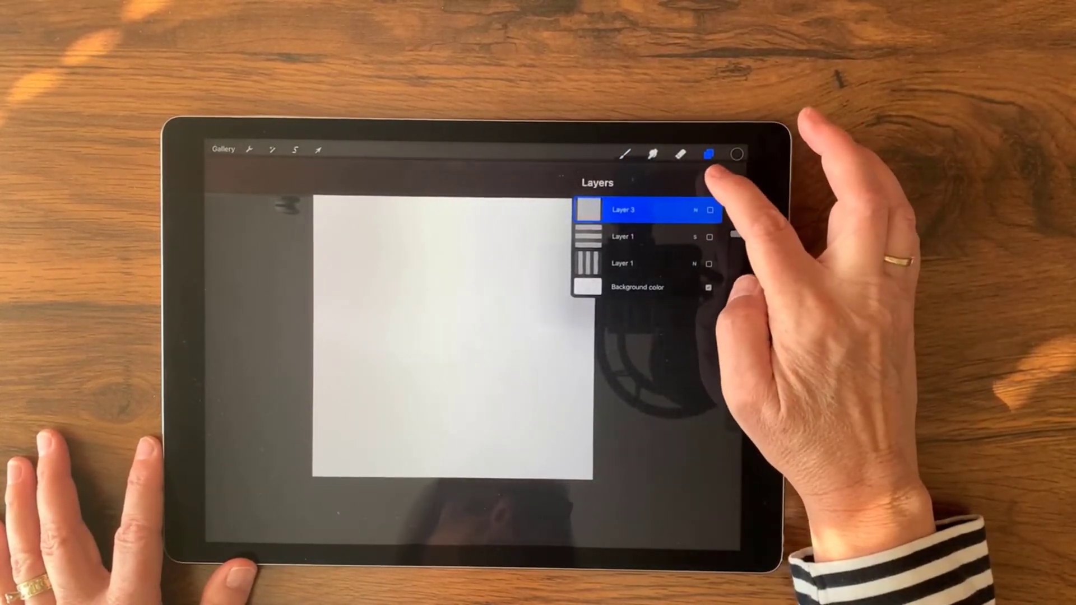
{"action": "left_click", "coordinate": [734, 155]}
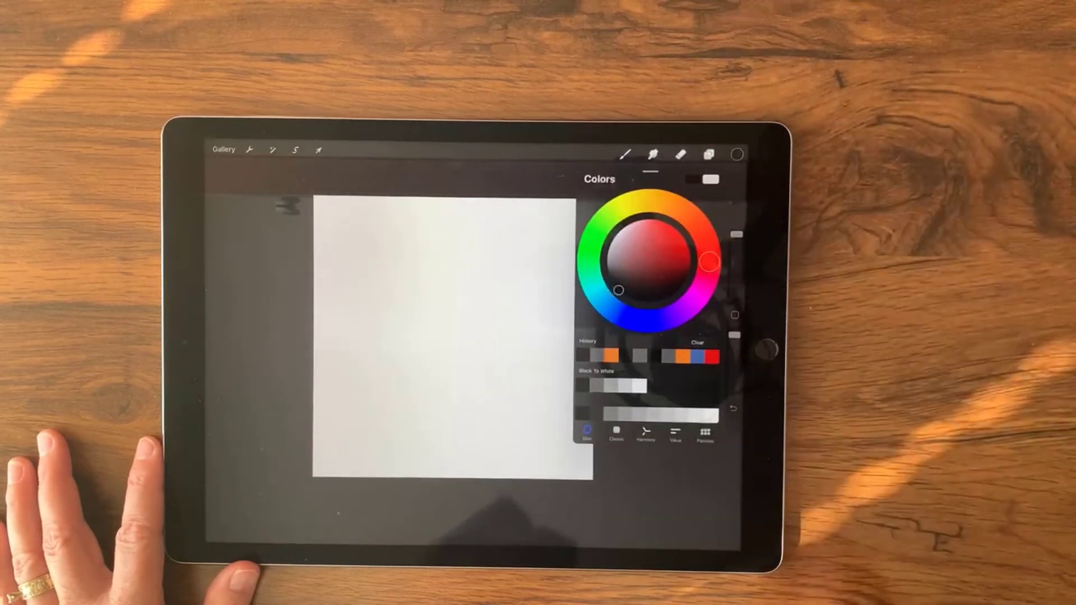